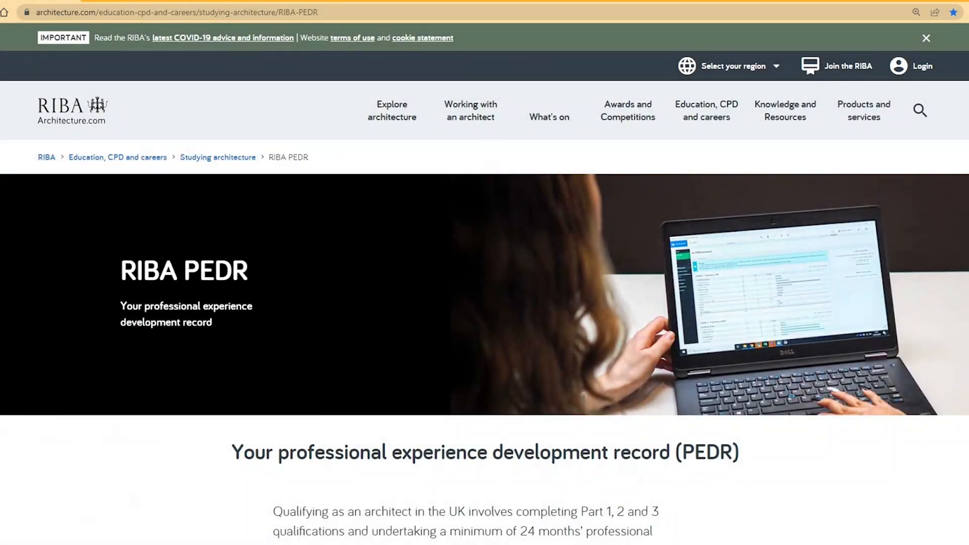
mouse_move(948, 456)
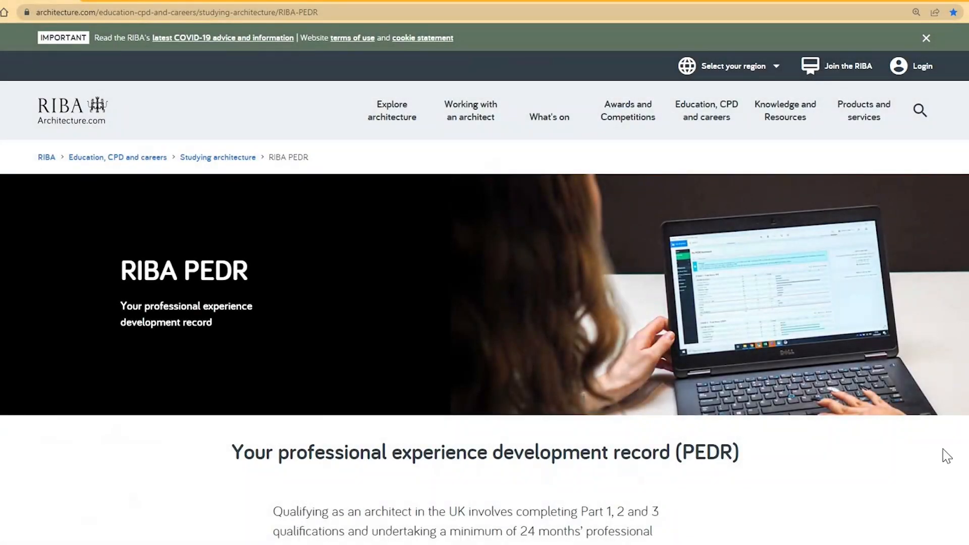
- Scroll the PEDR page down to the guidance links for students, PSAs and mentors
scroll(down, 3)
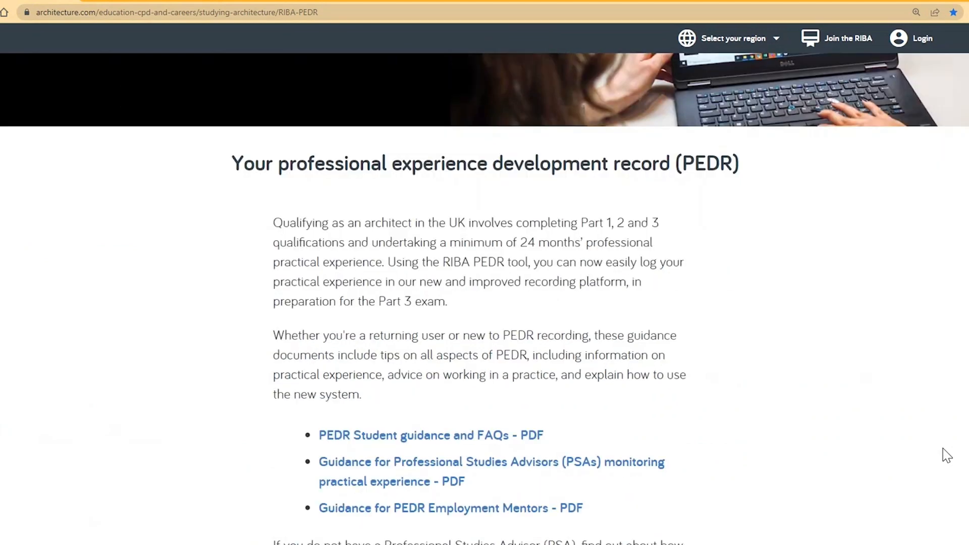
- Open the PEDR Student guidance and FAQs PDF and read through its Part 3 criteria
click(430, 435)
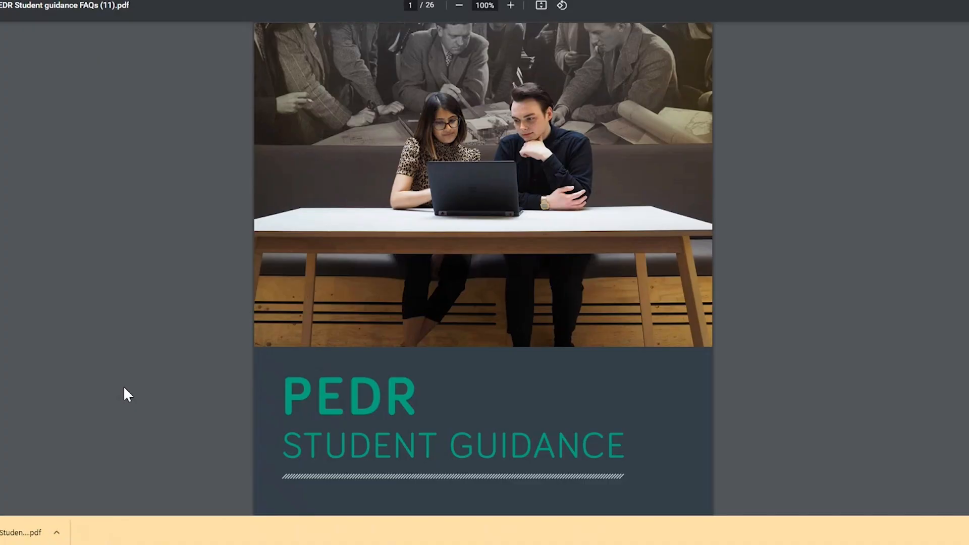
scroll(down, 3)
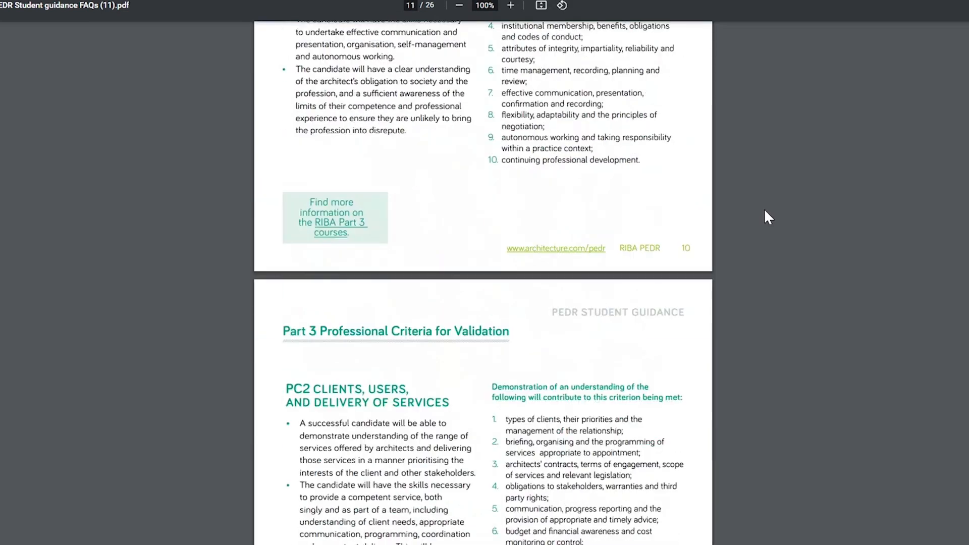
scroll(down, 3)
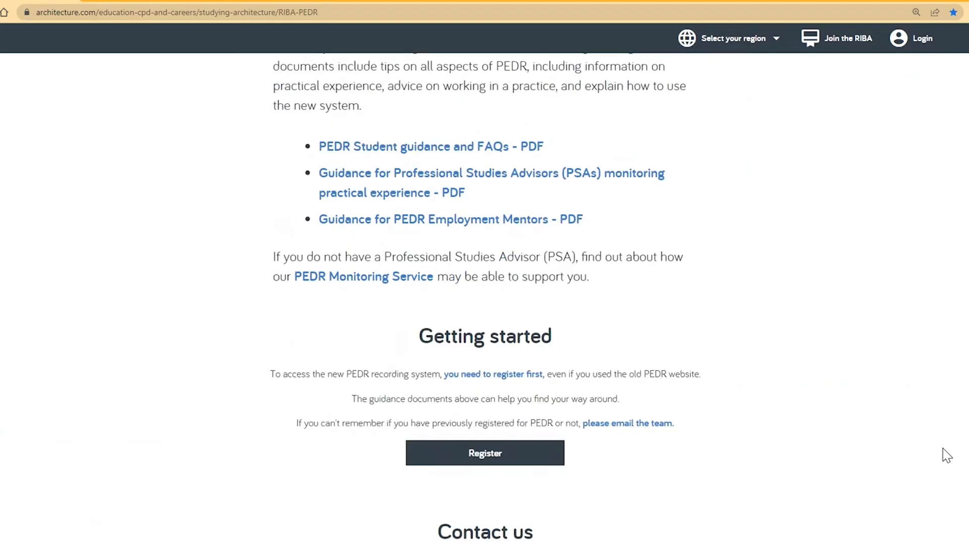
- Scroll to Getting started to reach the PEDR registration and login options
scroll(down, 3)
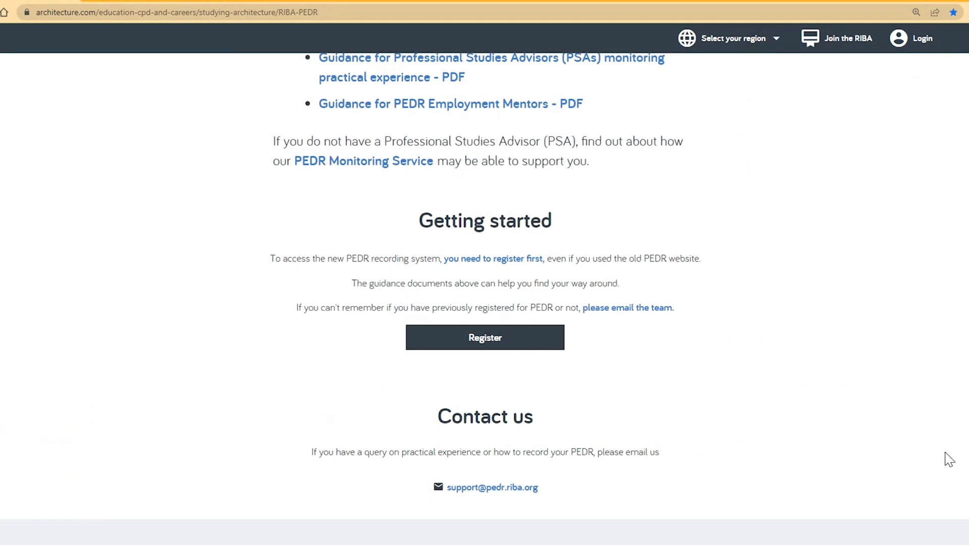
mouse_move(530, 267)
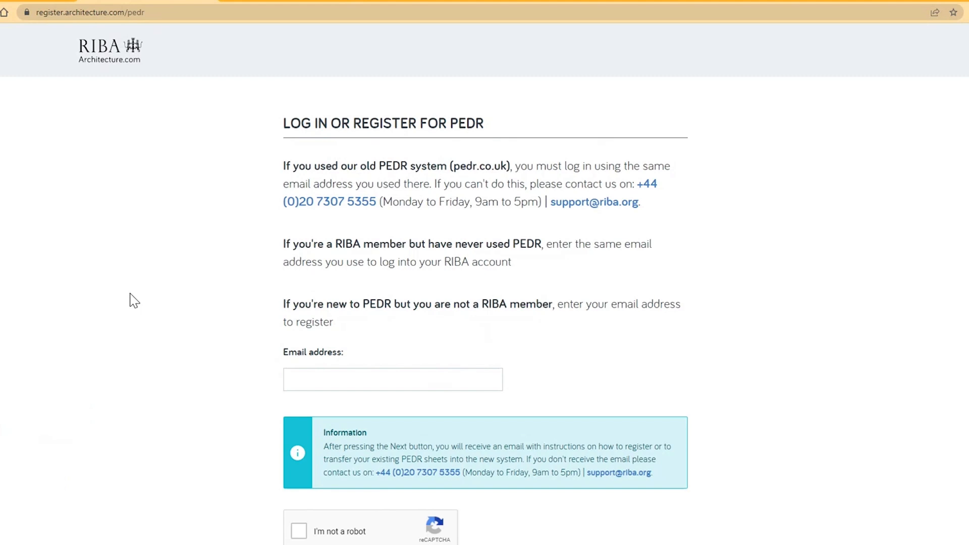
scroll(down, 3)
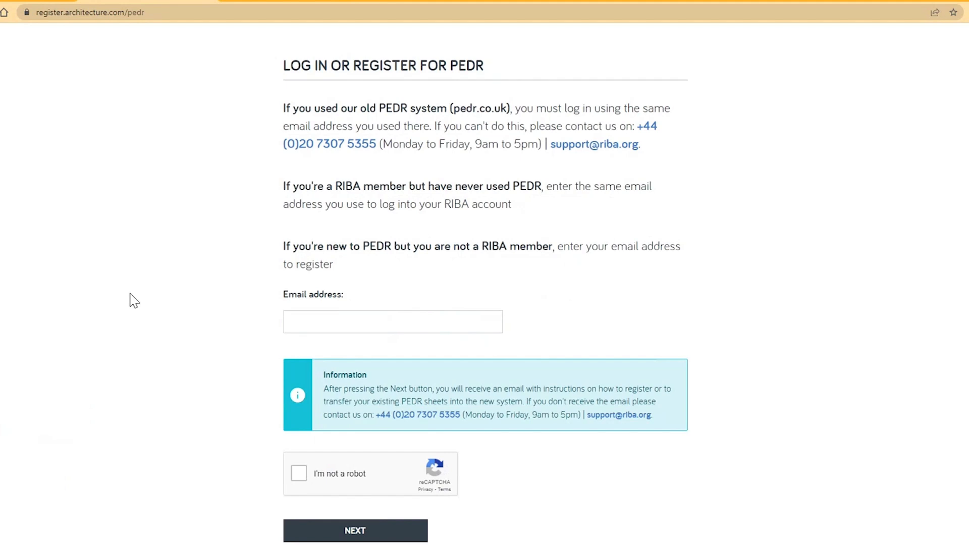
mouse_move(233, 44)
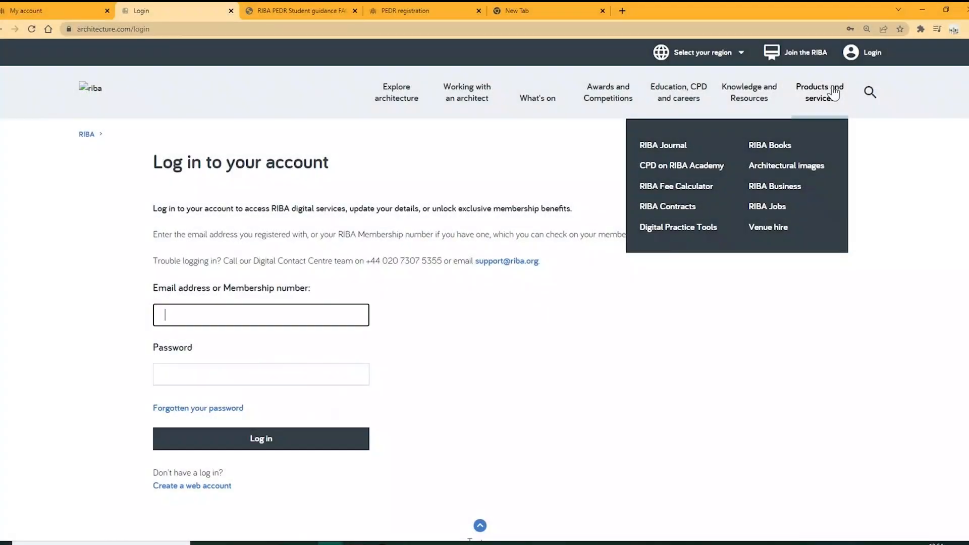
- Log in to the RIBA account and scroll to My PEDR Quarterly Record Sheets
click(261, 438)
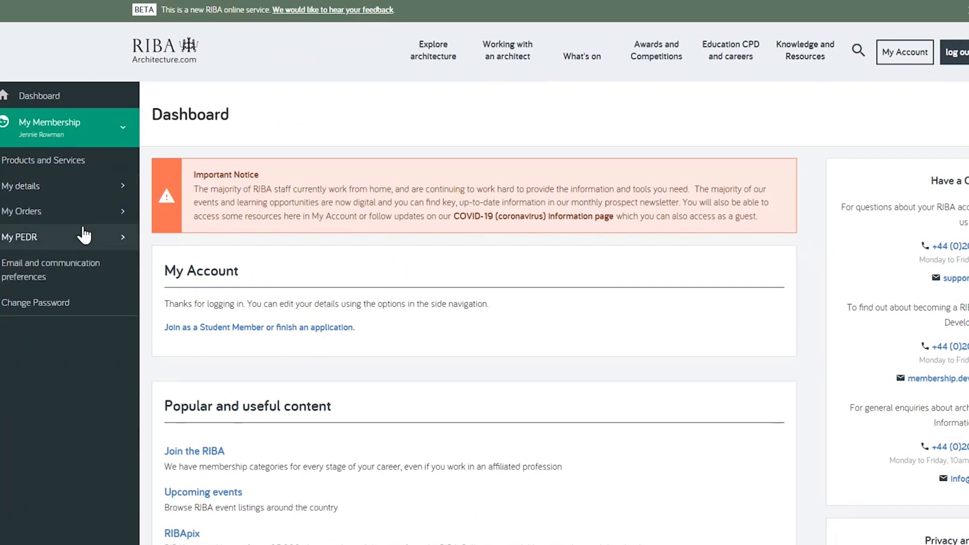
mouse_move(37, 240)
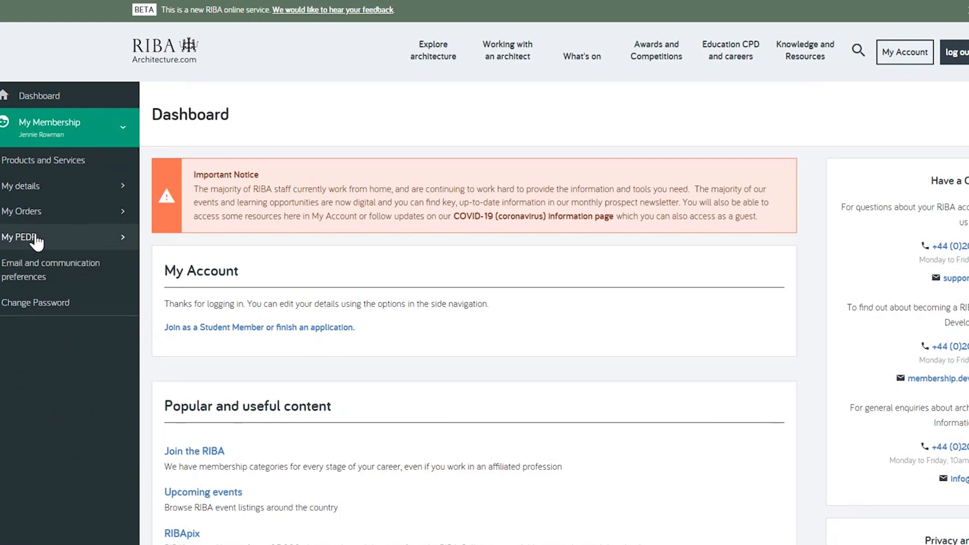
scroll(down, 3)
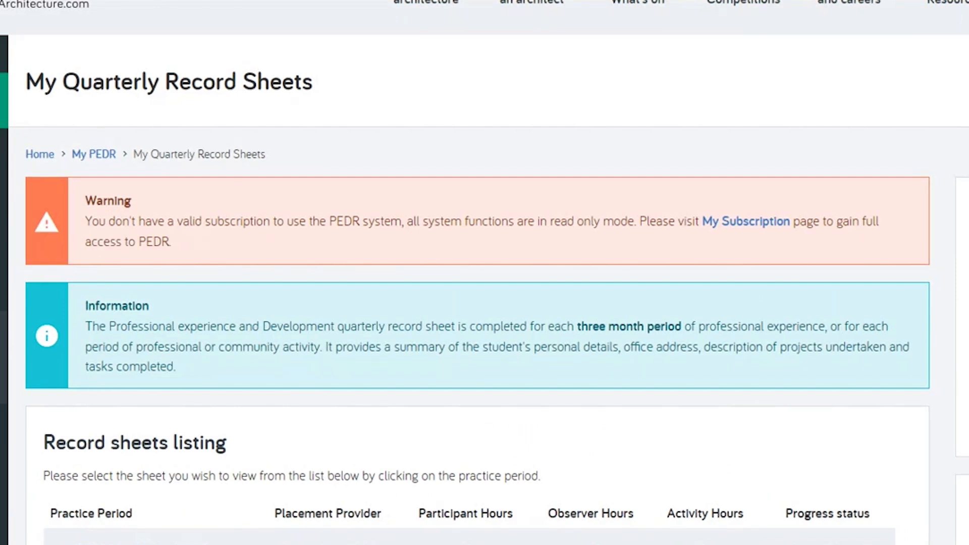
- View the PEDR subscription options and Pay Online Now form, then return to Dashboard
click(745, 221)
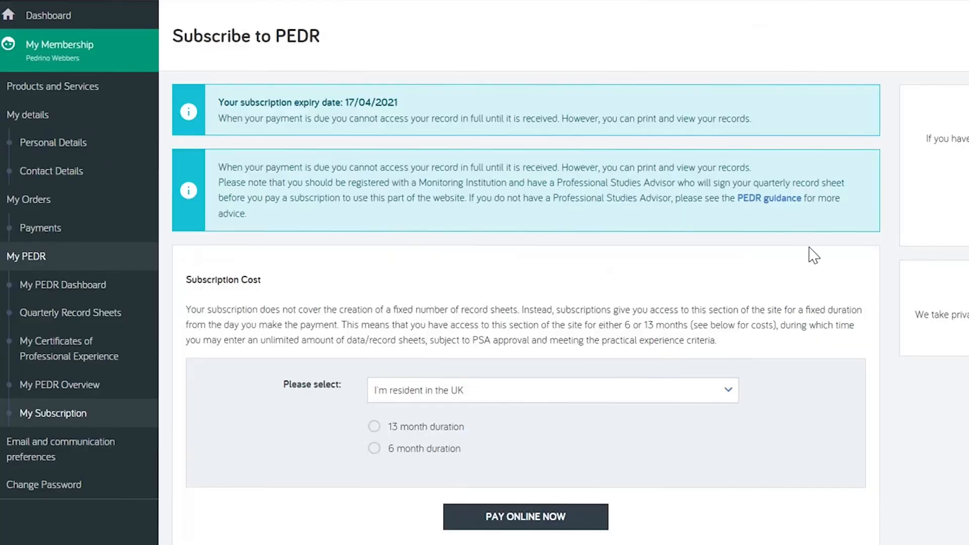
scroll(down, 3)
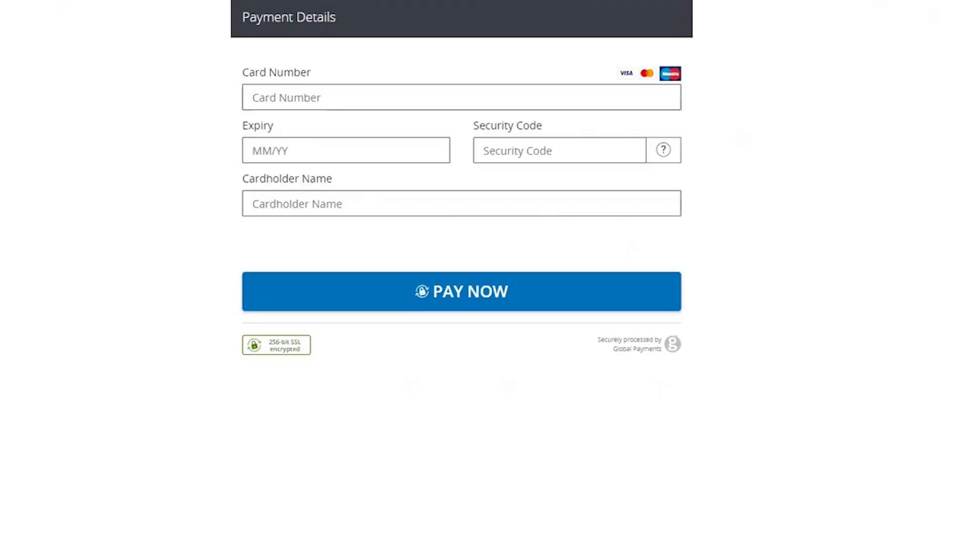
click(461, 291)
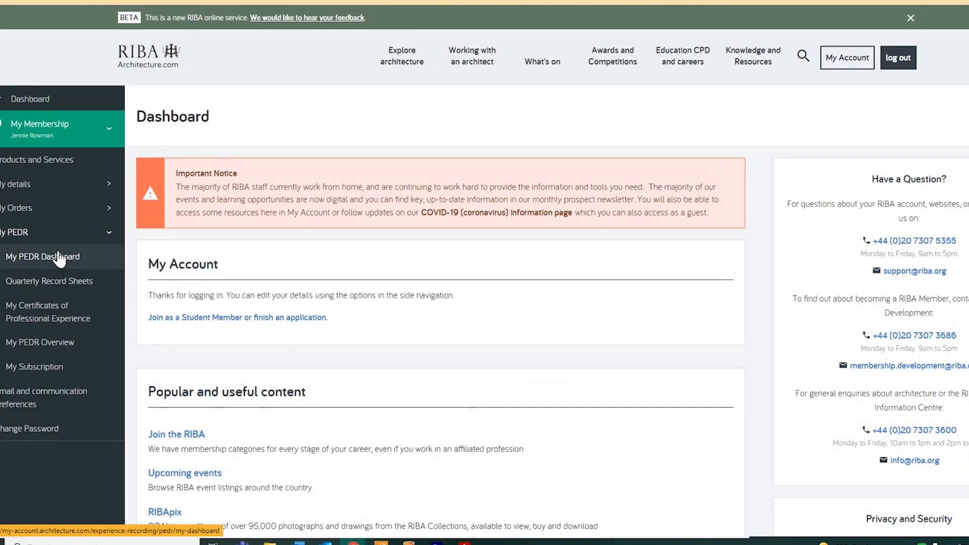
- Open My PEDR Dashboard and review the 320 total hours and Academic Record
click(43, 256)
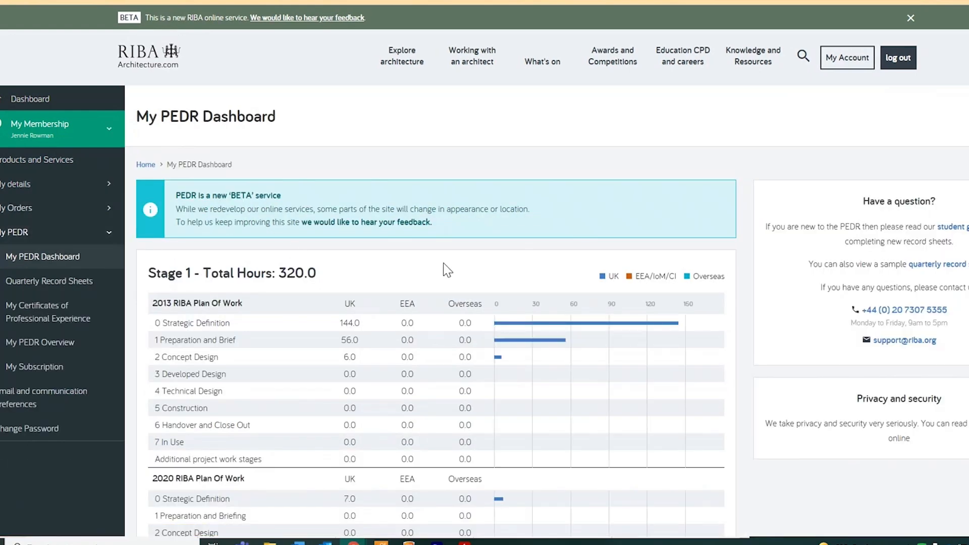
scroll(down, 3)
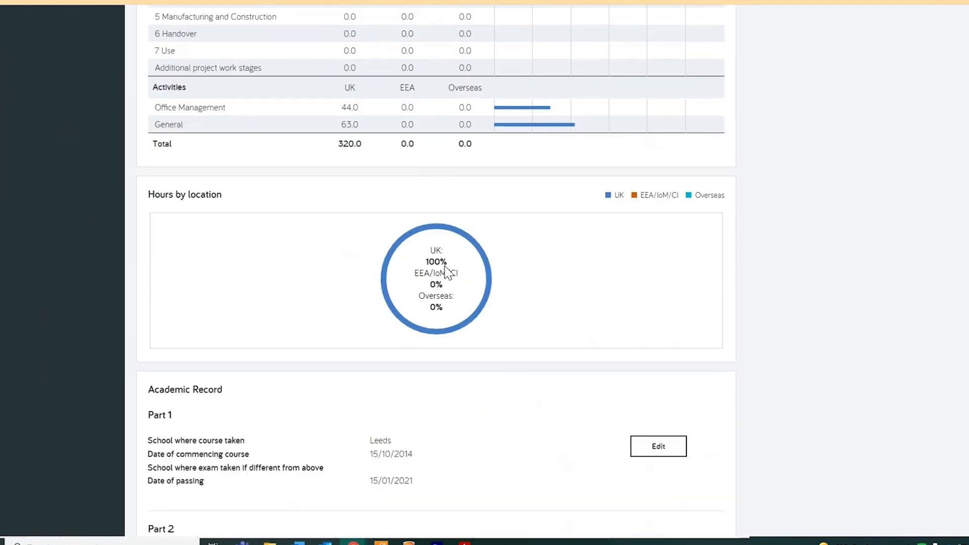
scroll(down, 3)
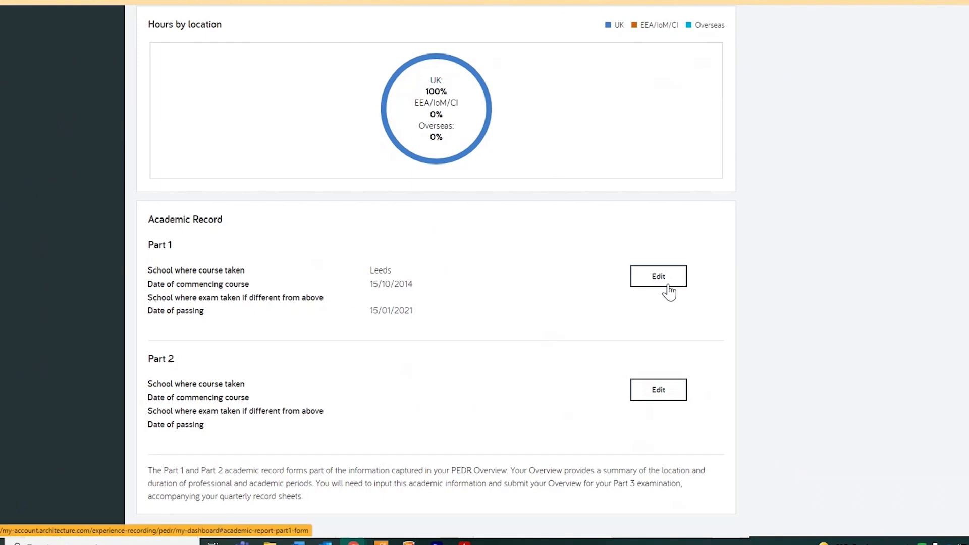
scroll(down, 3)
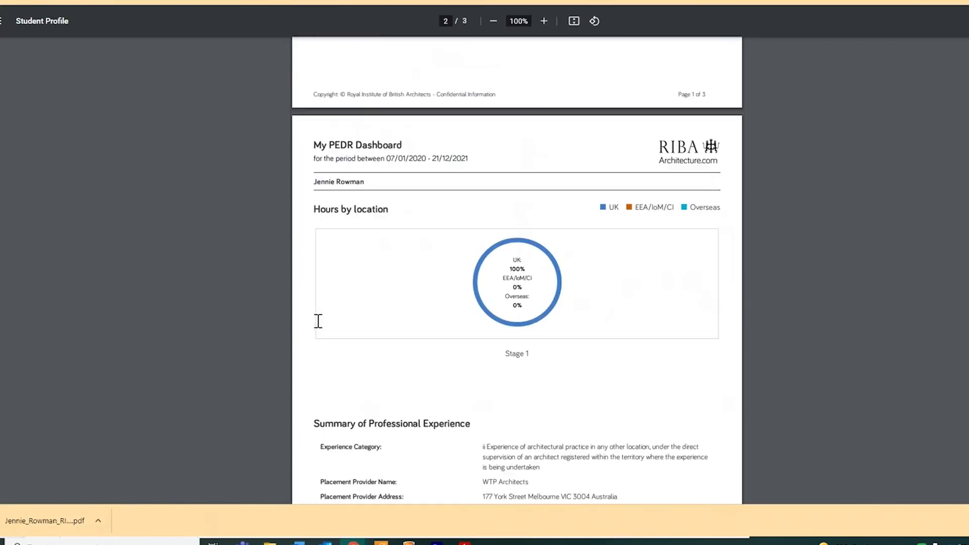
- Page through the Student Profile and sample Quarterly Record Summary PDFs to the mentor approval
scroll(down, 3)
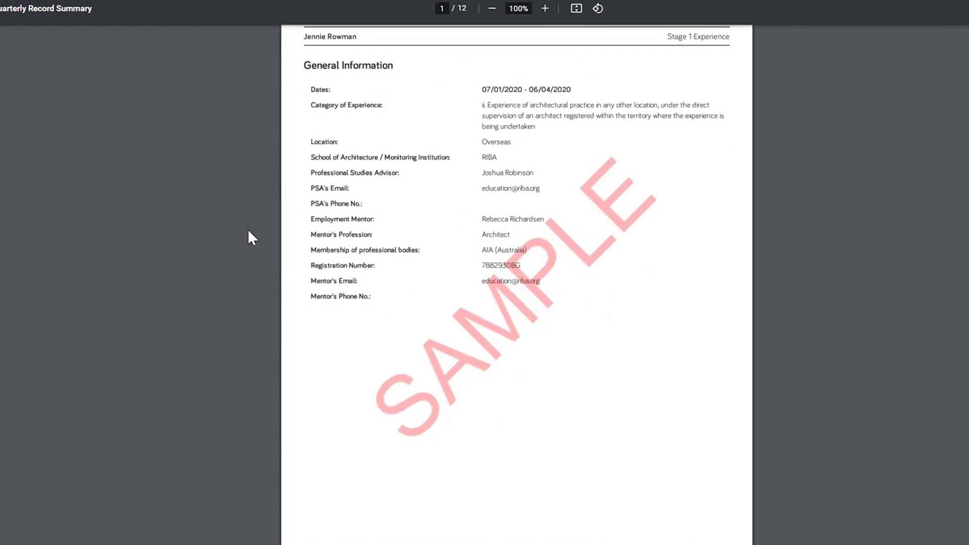
scroll(down, 3)
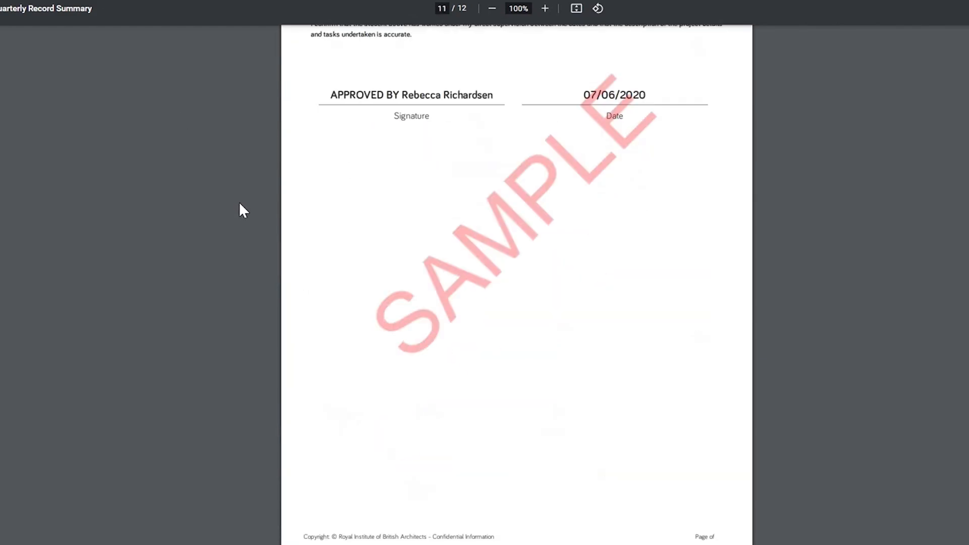
scroll(down, 3)
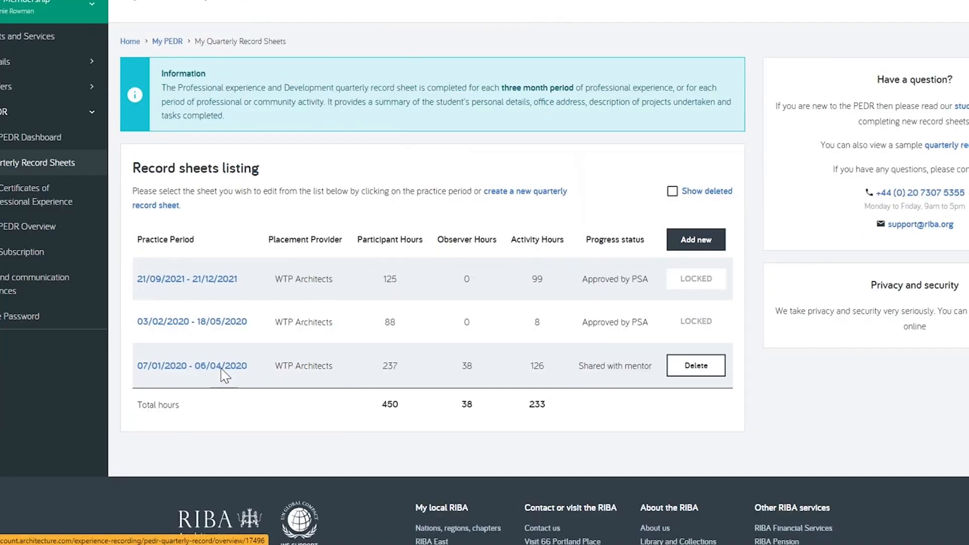
- Add a record sheet for 01/12/2021–28/02/2022 and save General Information to reach Projects
click(192, 365)
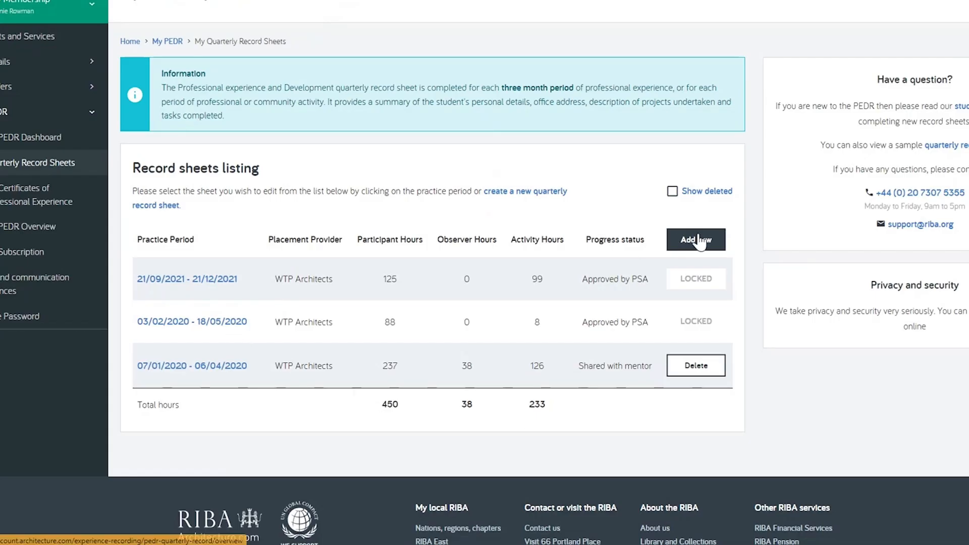
click(696, 240)
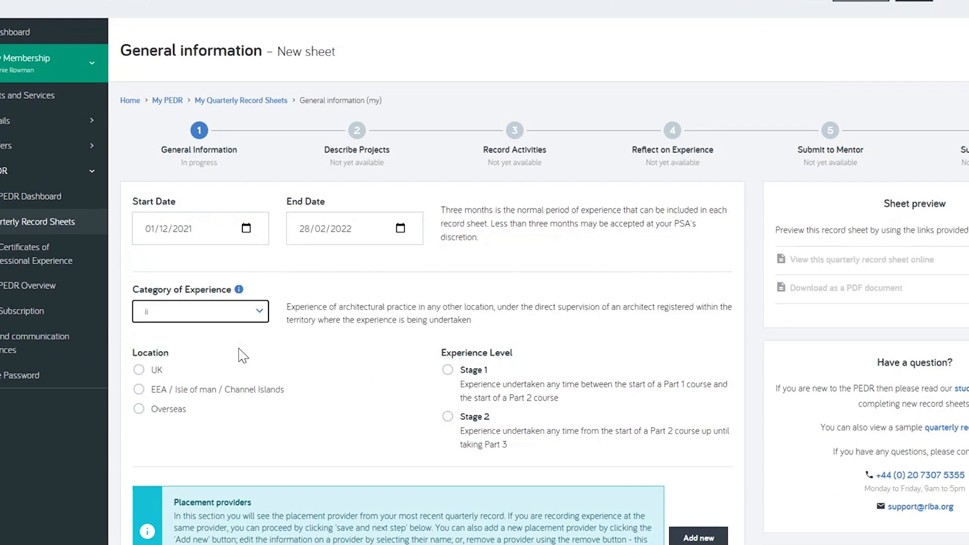
click(201, 311)
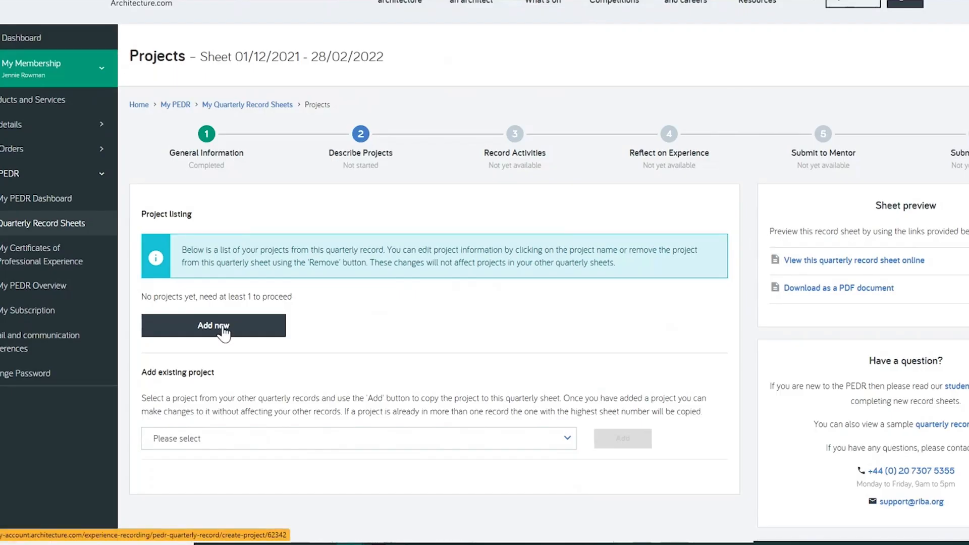
- Check the RIBA Plan of Work guidance, then save the 40 participant and 20 observer hours
click(212, 325)
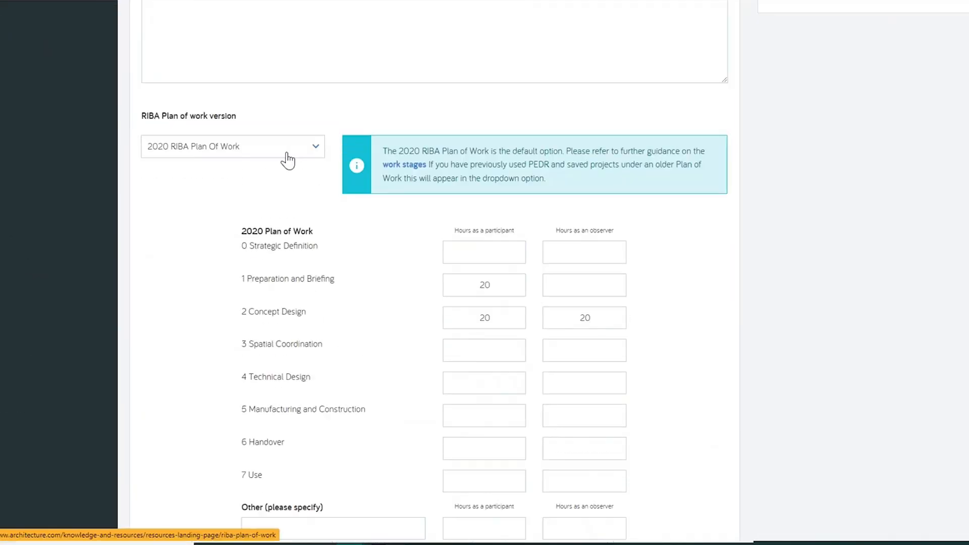
click(404, 165)
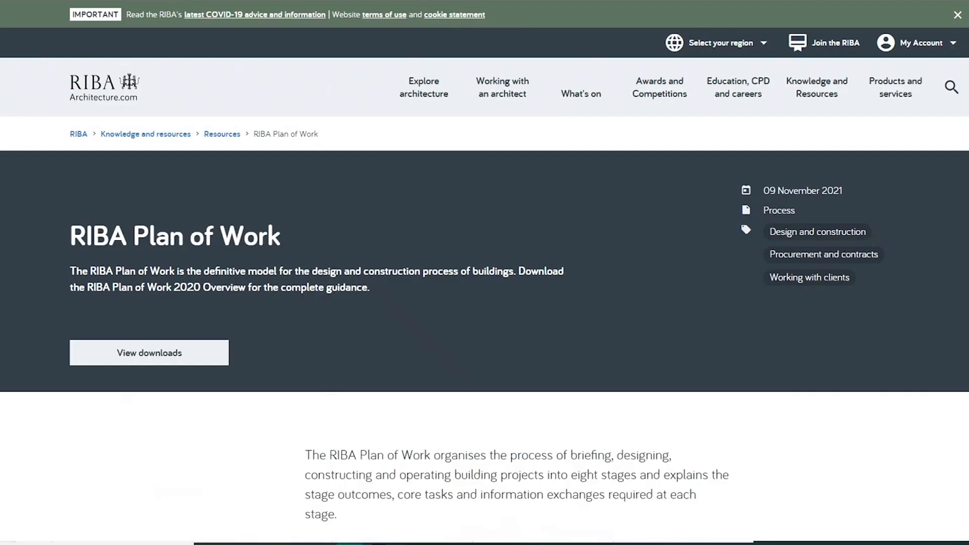
scroll(down, 3)
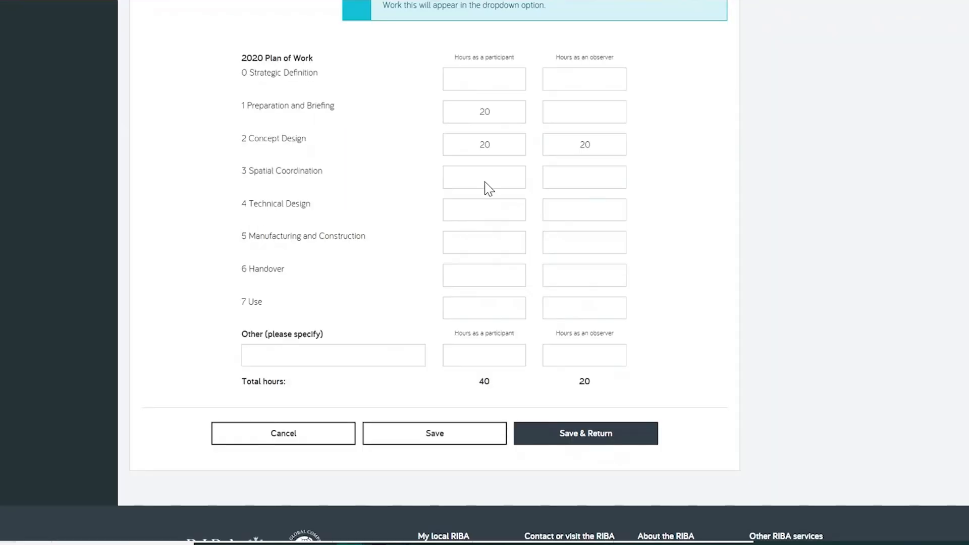
click(585, 433)
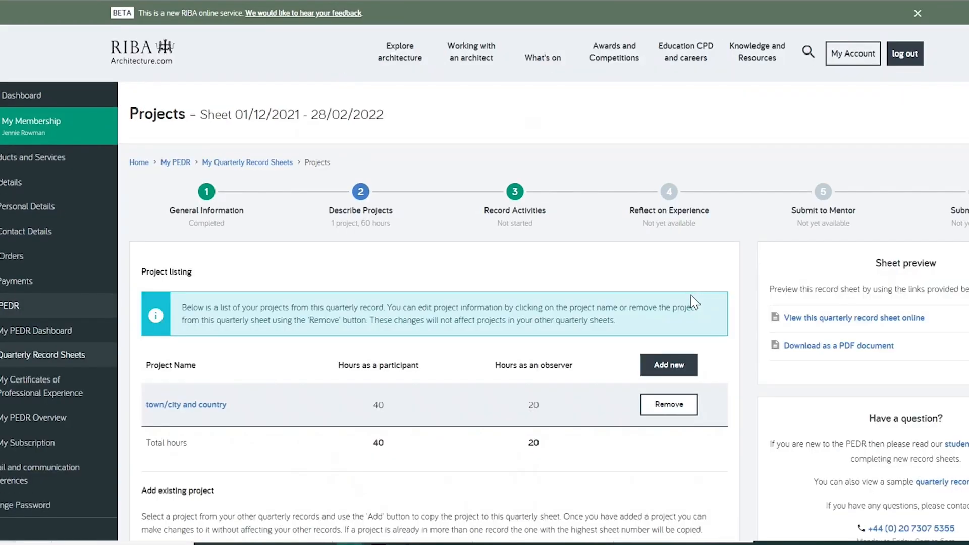
click(851, 317)
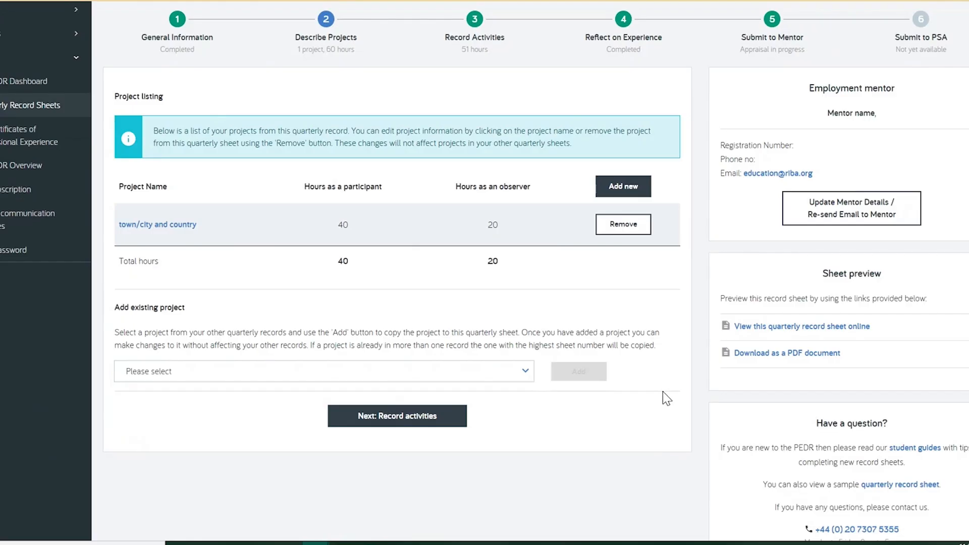
- Upload Kengo-Kuma-Nacree-Restaurant-Tokyo-Yellowtrace.jpg to the project under Projects, labelled Inspiration
click(157, 224)
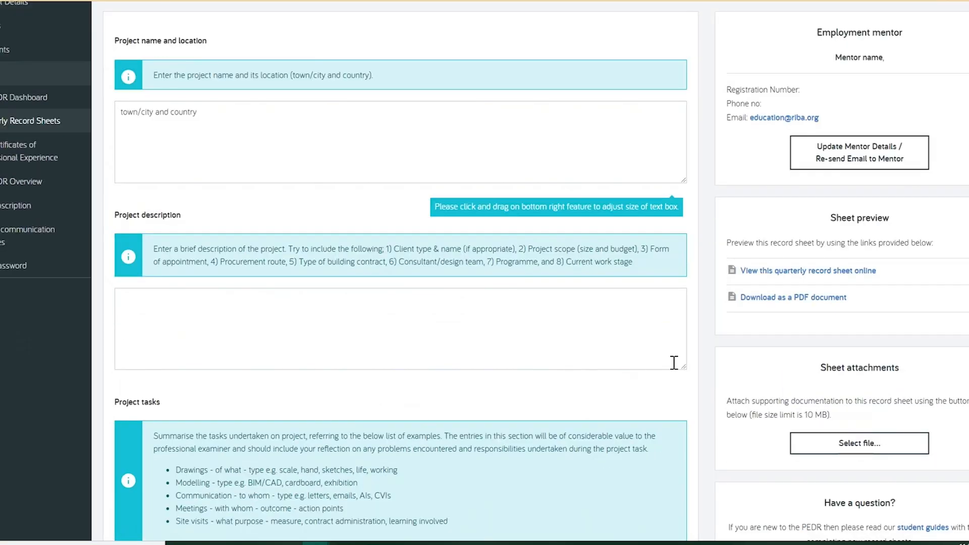
click(859, 443)
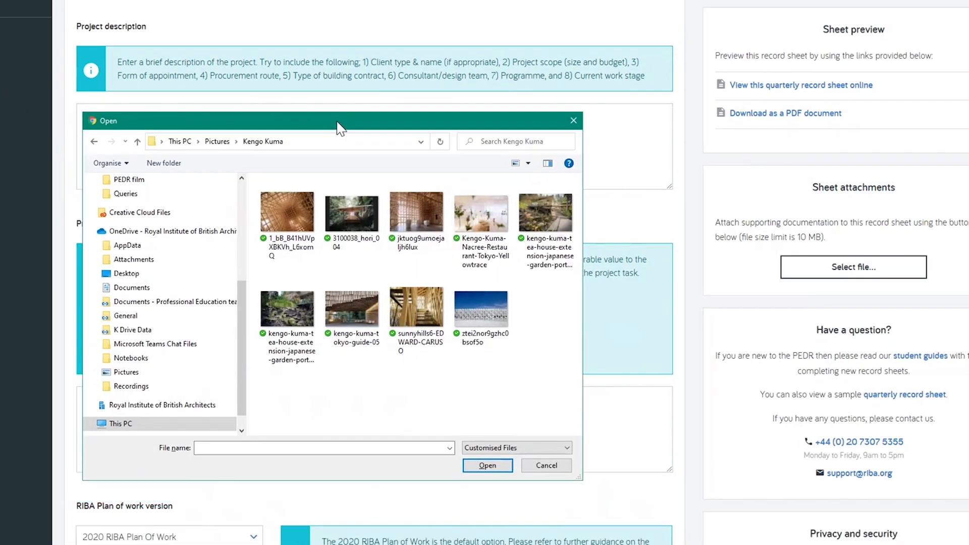
click(481, 212)
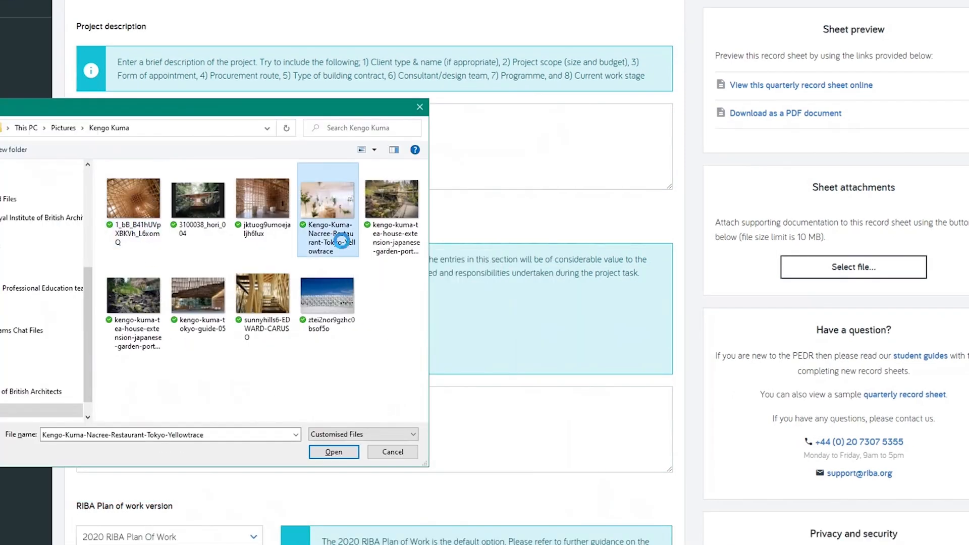
click(333, 452)
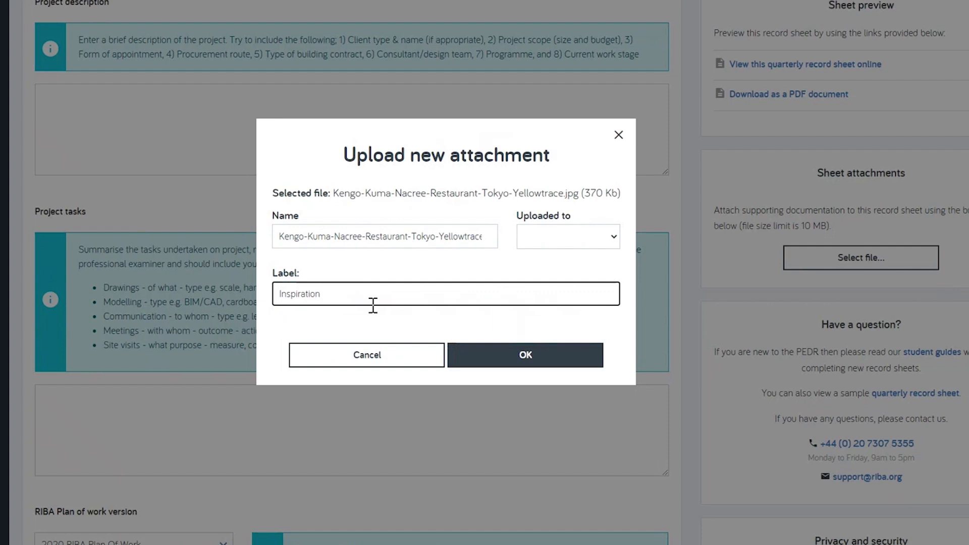
click(567, 236)
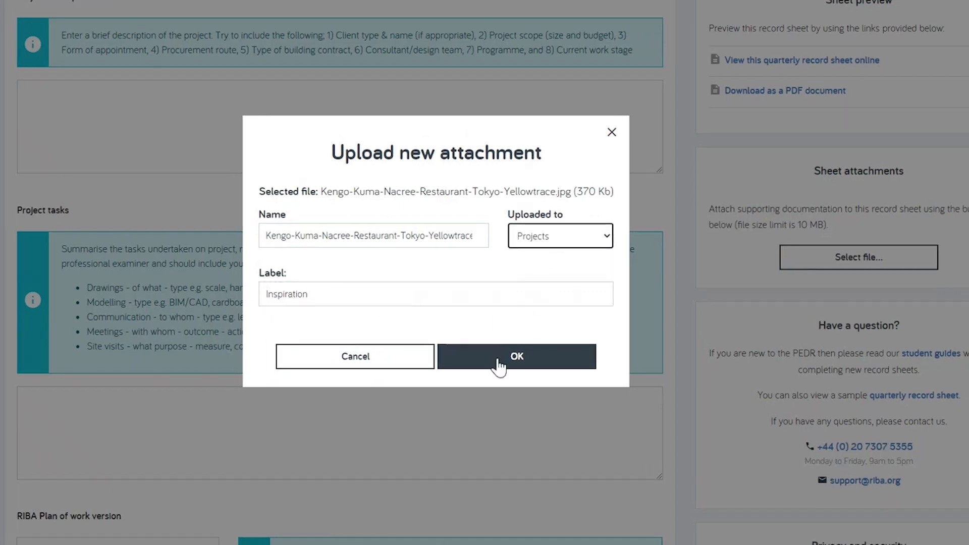
click(516, 355)
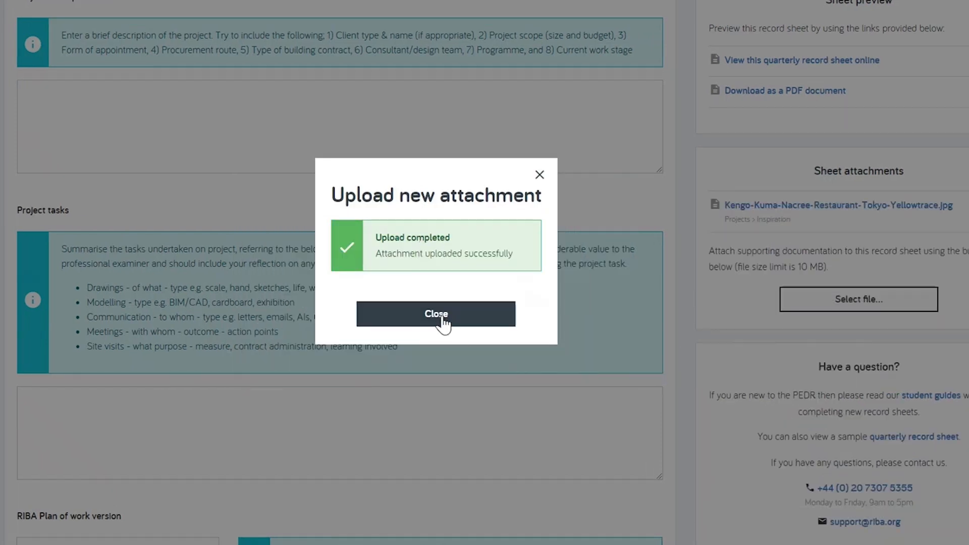
click(436, 314)
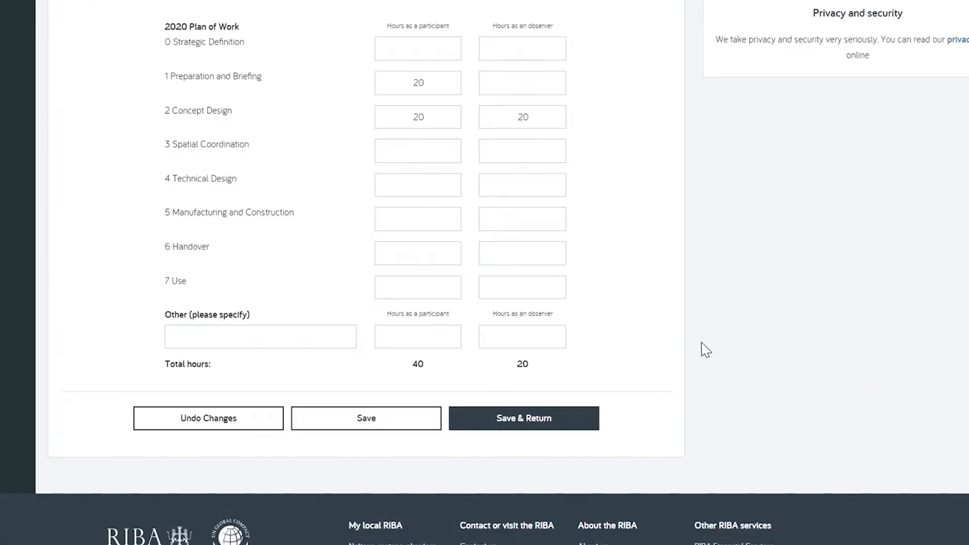
- Preview the record sheet online to see its 40 and 20 hour stages and two attached images
click(522, 418)
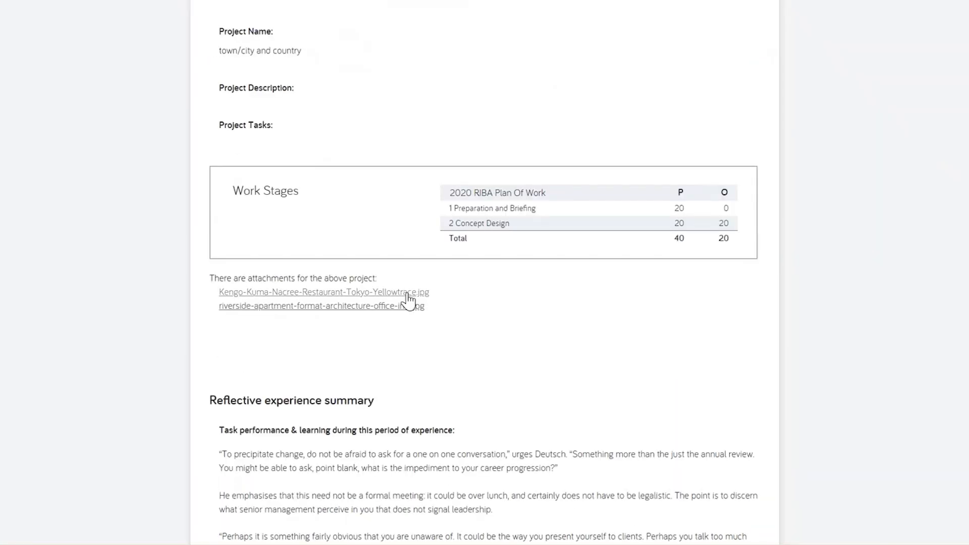
mouse_move(322, 292)
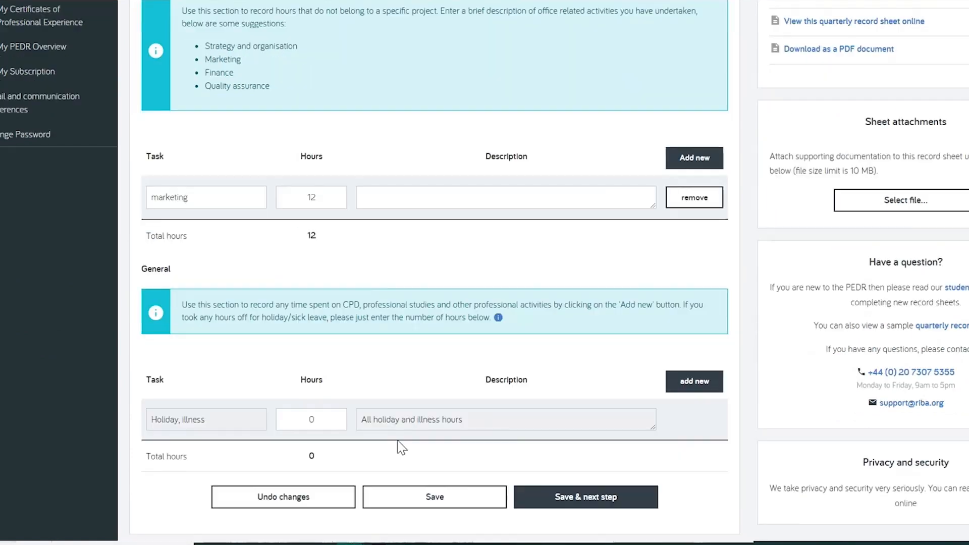
- Log 35 holiday hours, add a 4-hour CPD seminar with the medals image, and save
text(35)
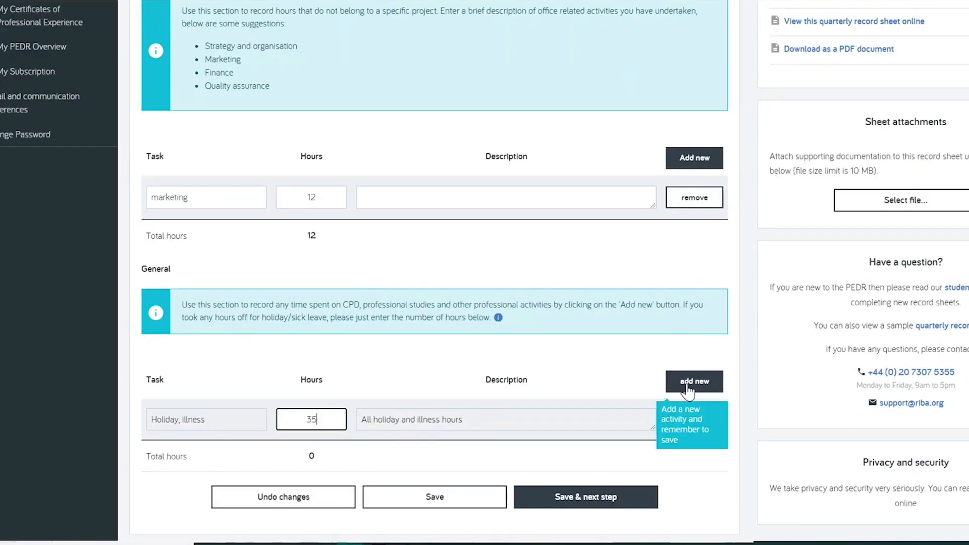
click(694, 381)
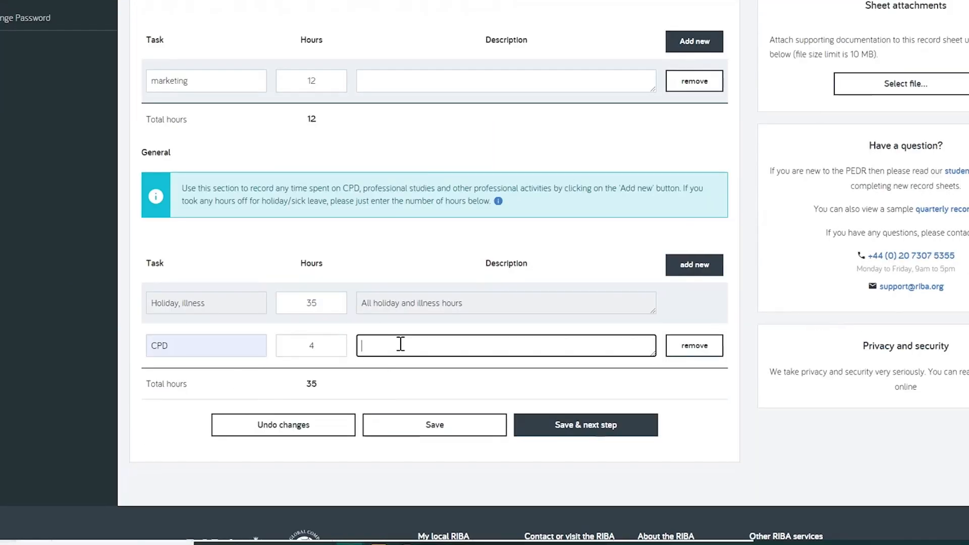
click(905, 83)
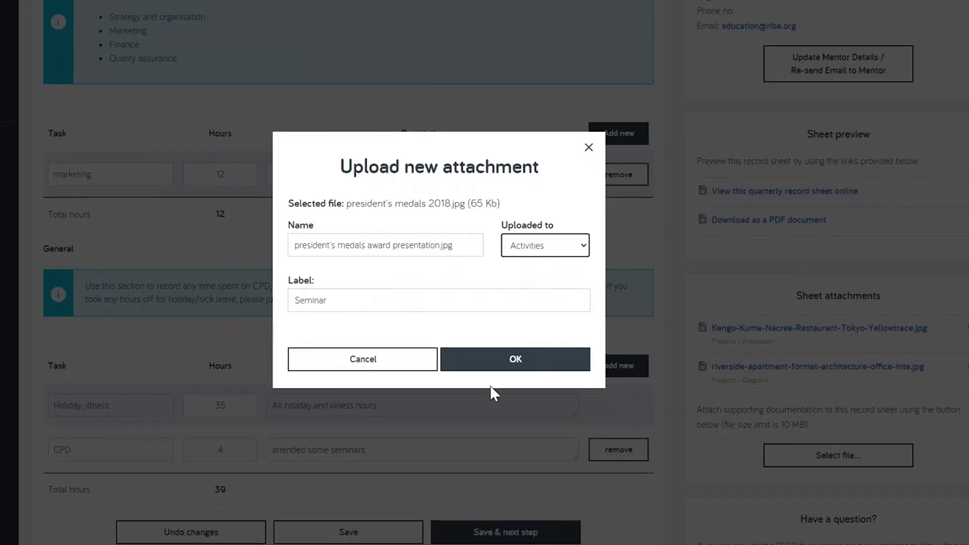
click(514, 359)
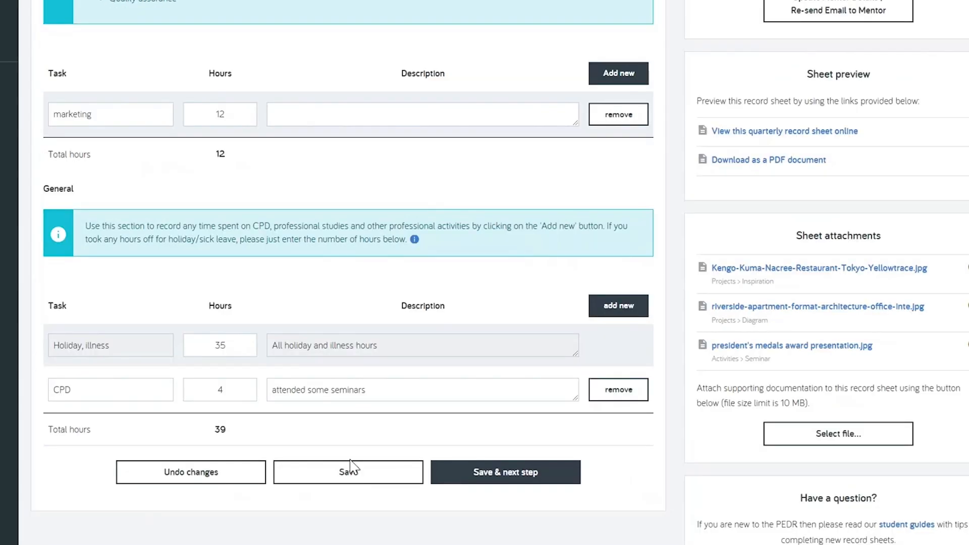
click(784, 130)
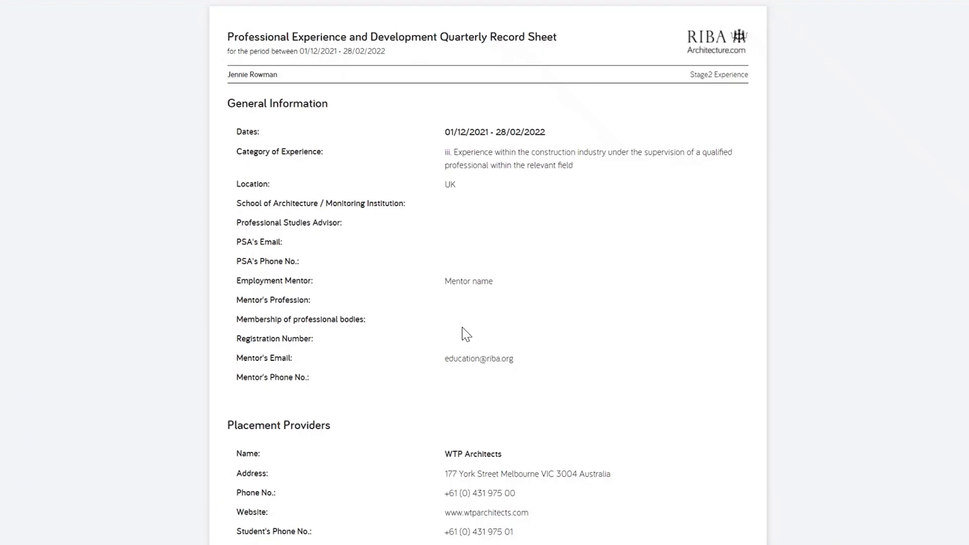
scroll(down, 3)
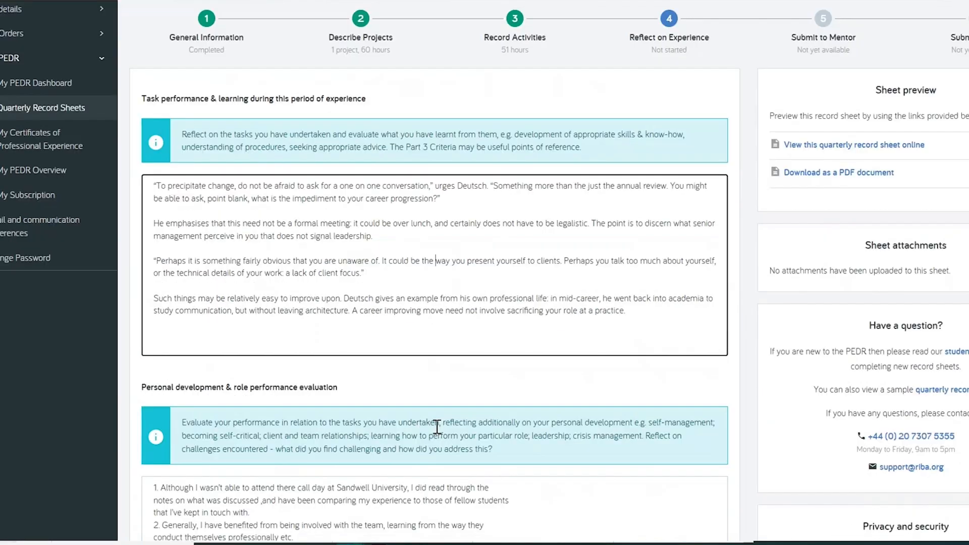
- Save the reflective experience summary and advance to the Submit to Mentor step
scroll(down, 3)
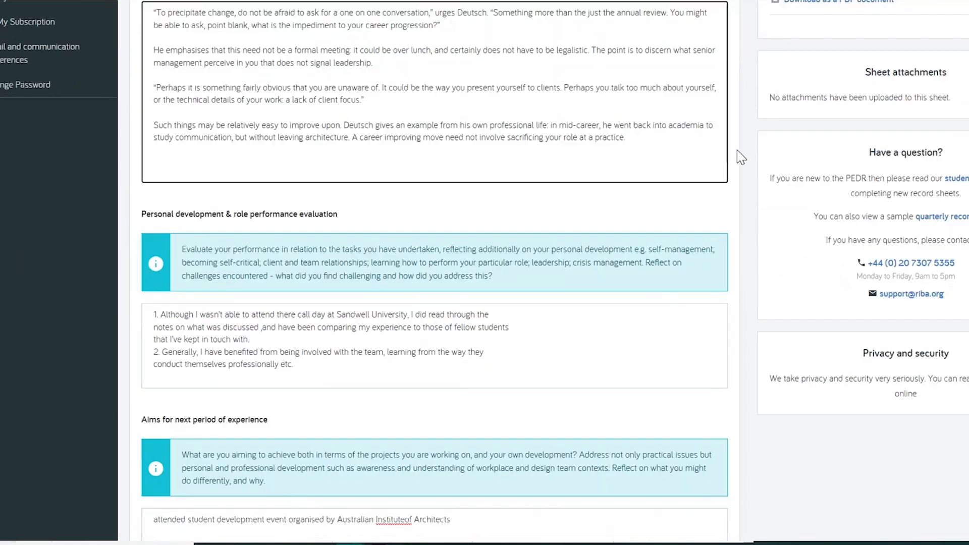
scroll(down, 3)
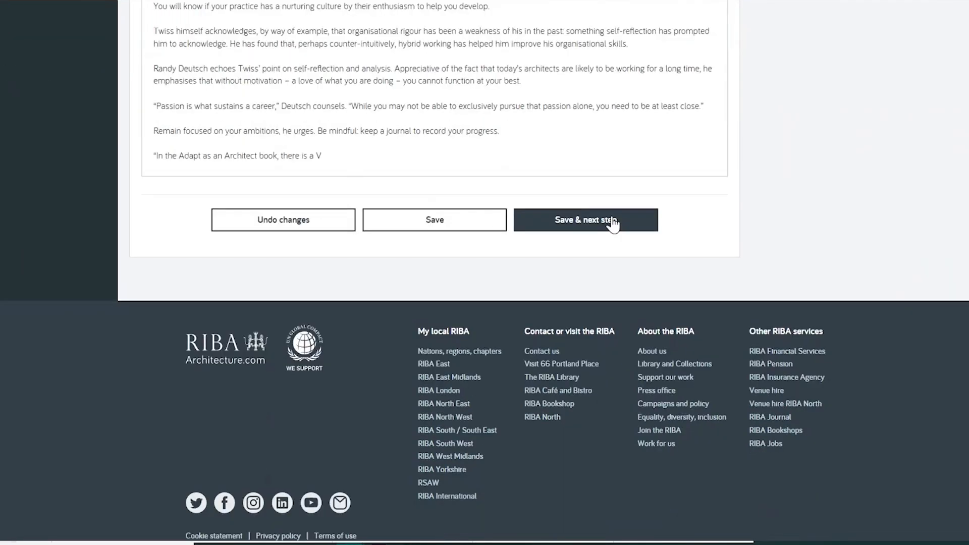
click(586, 220)
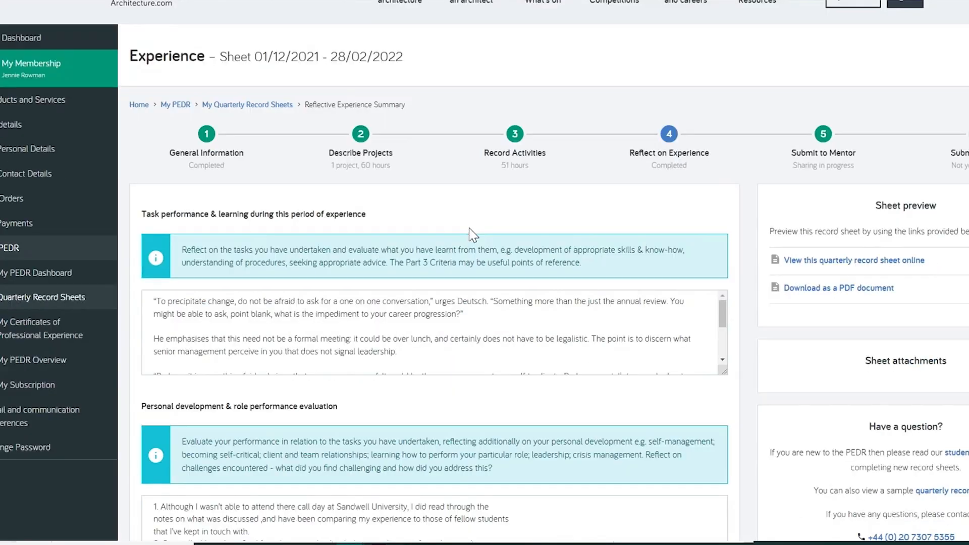
scroll(down, 3)
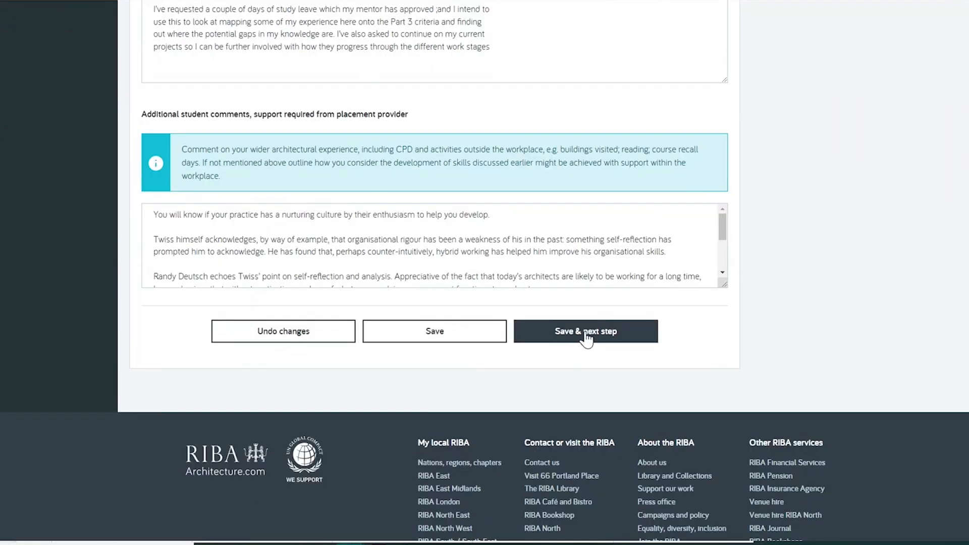
click(585, 330)
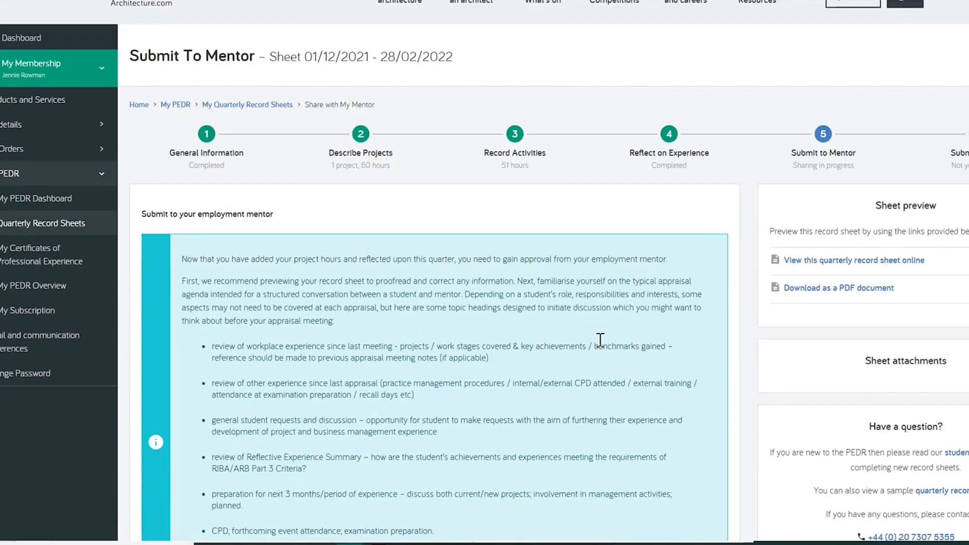
- Scroll through the Submit to Mentor appraisal agenda and four online approval steps
scroll(down, 3)
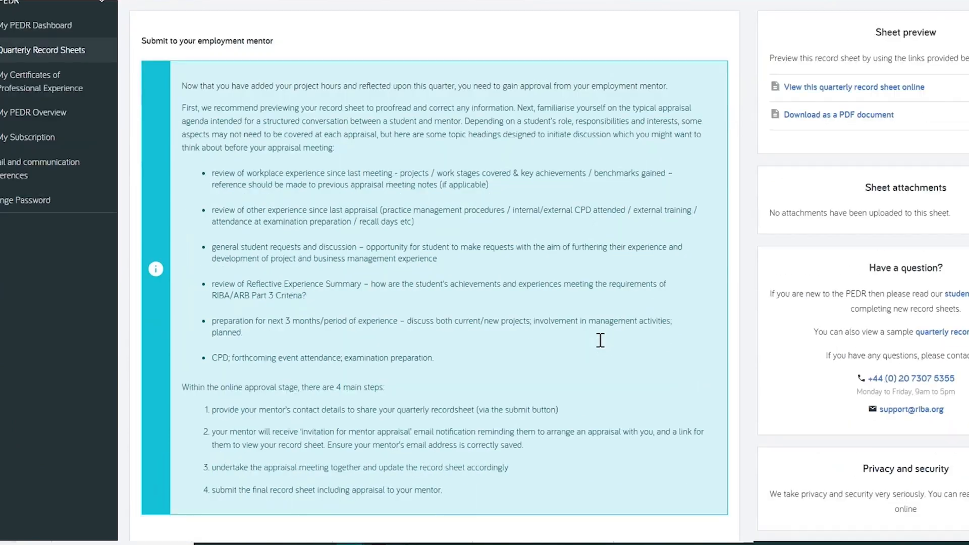
mouse_move(603, 346)
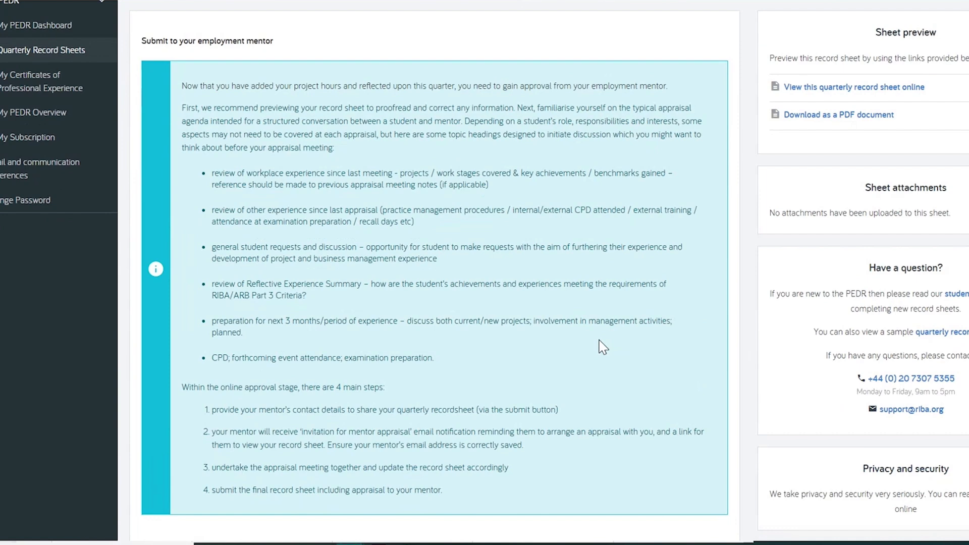
- Add a new employment mentor, comment about sharing the final version, and confirm sharing
click(572, 172)
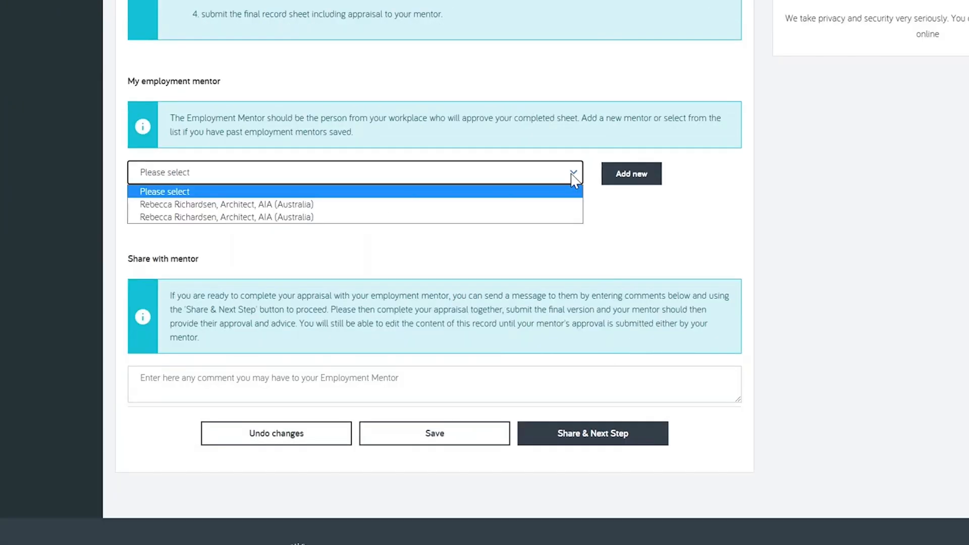
click(631, 174)
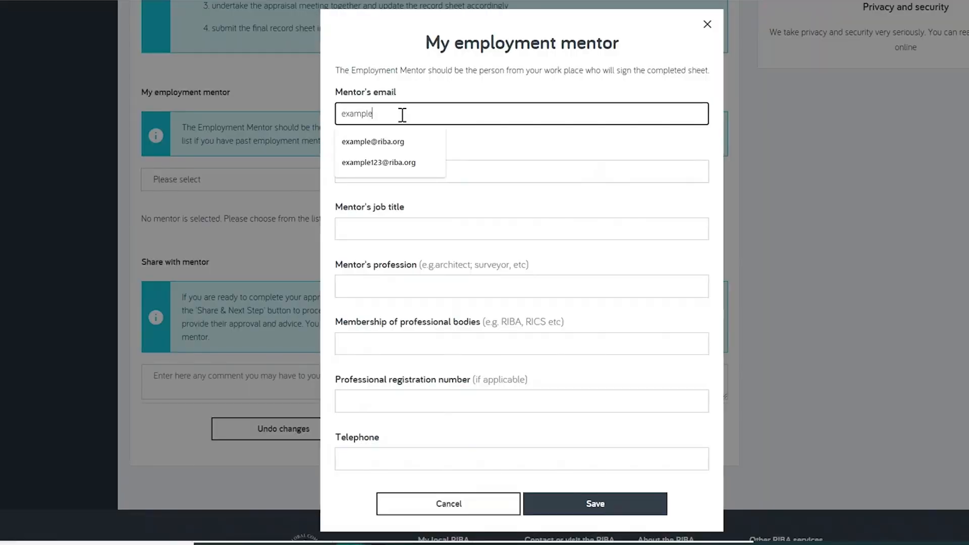
click(594, 503)
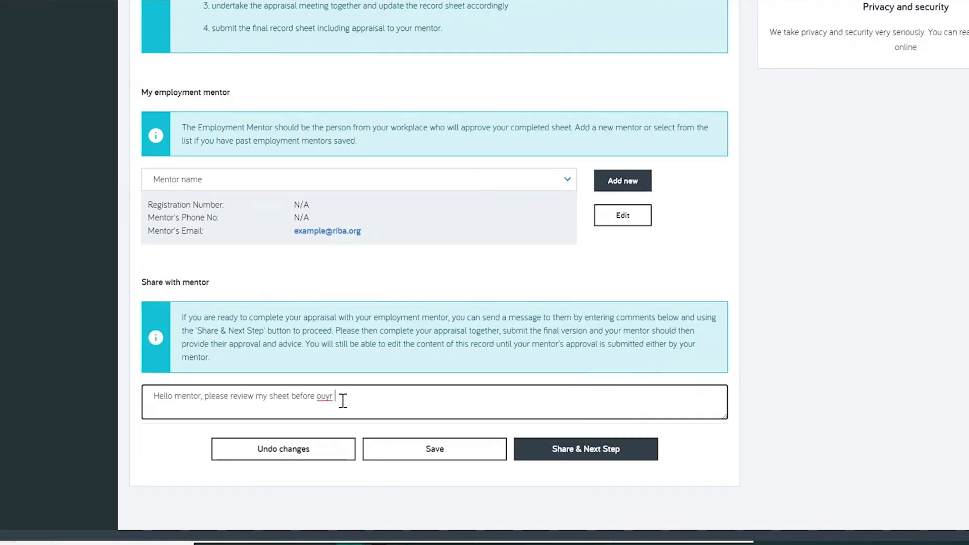
text(our meeting. I'll then share my sheet as a final version to you to approve. Thanks)
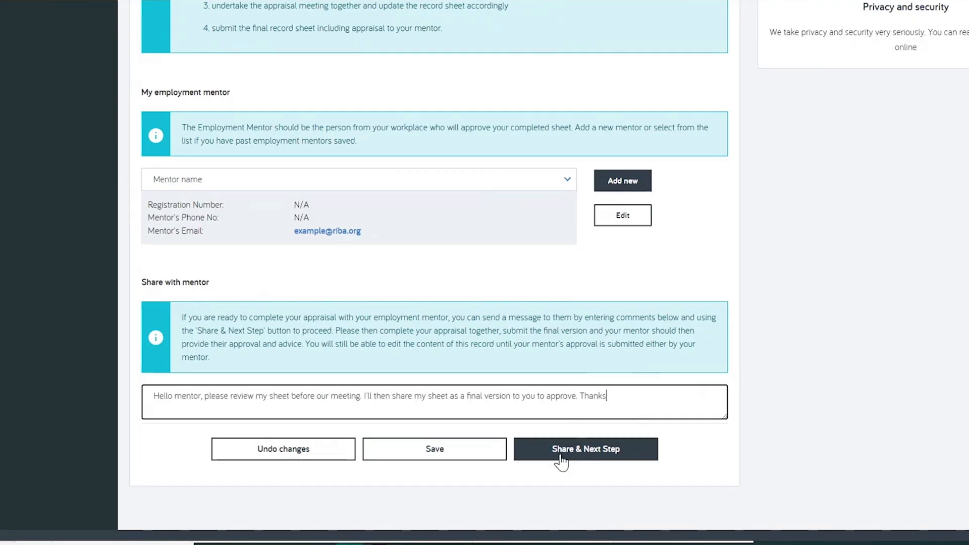
click(584, 449)
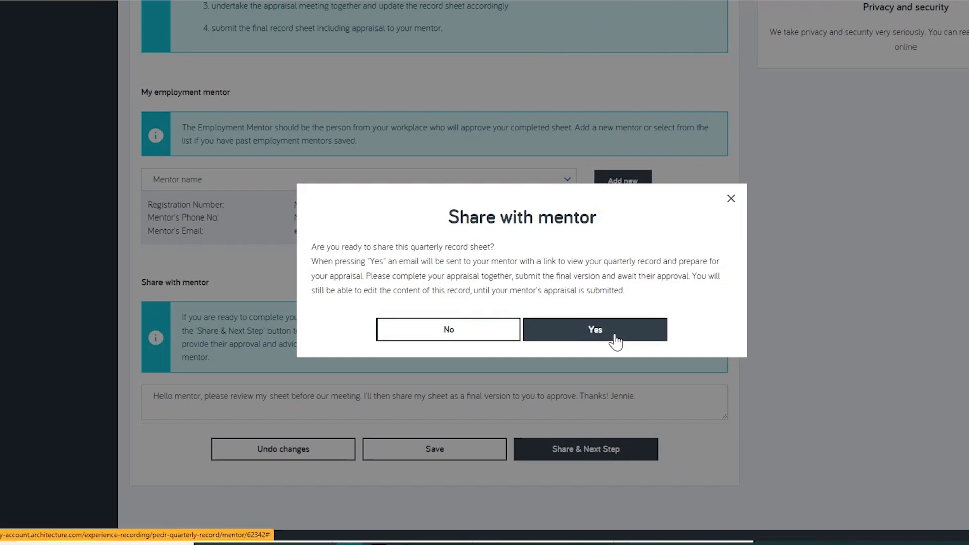
click(594, 329)
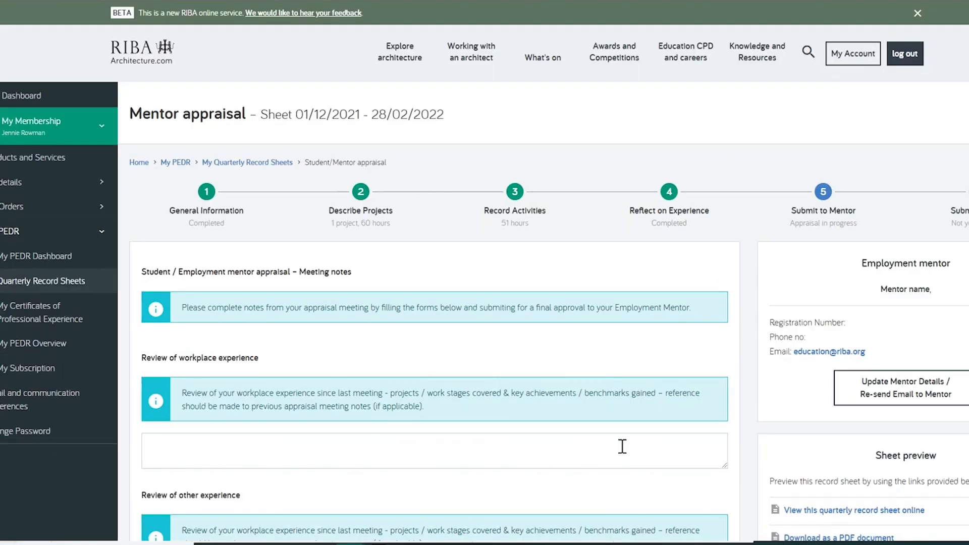
click(900, 388)
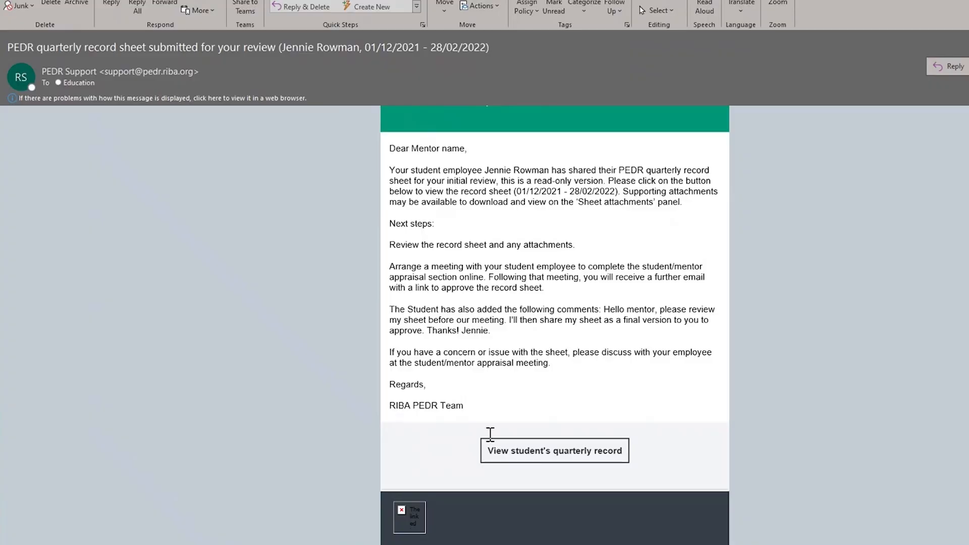
mouse_move(527, 459)
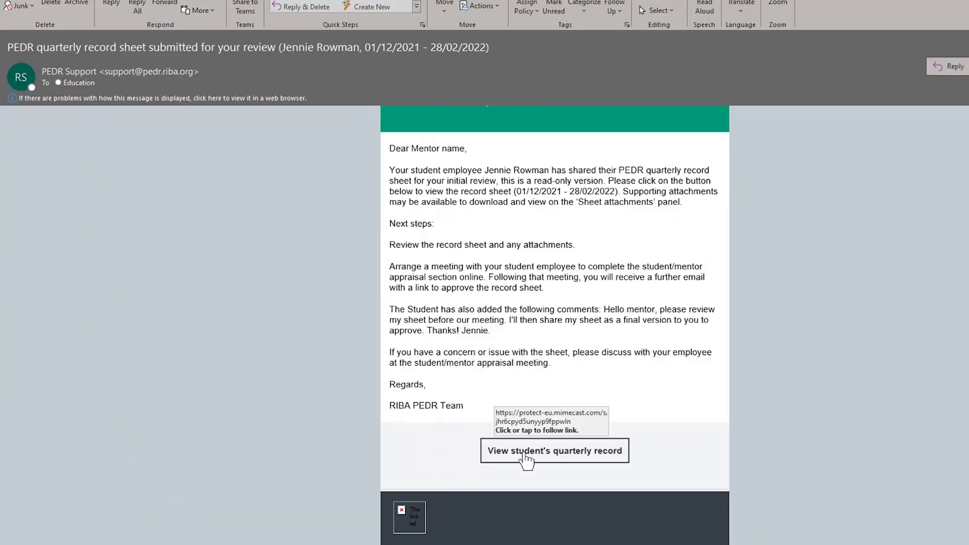
click(553, 451)
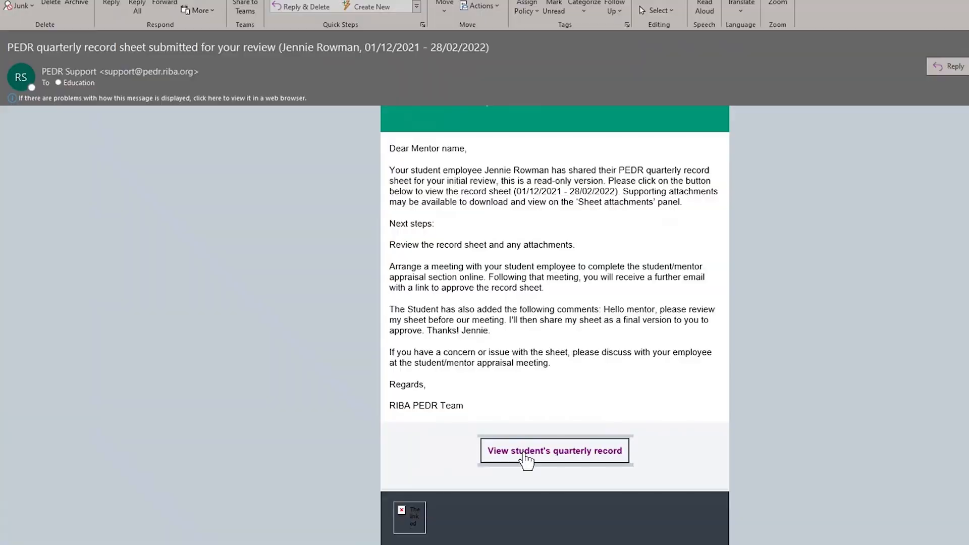
click(554, 450)
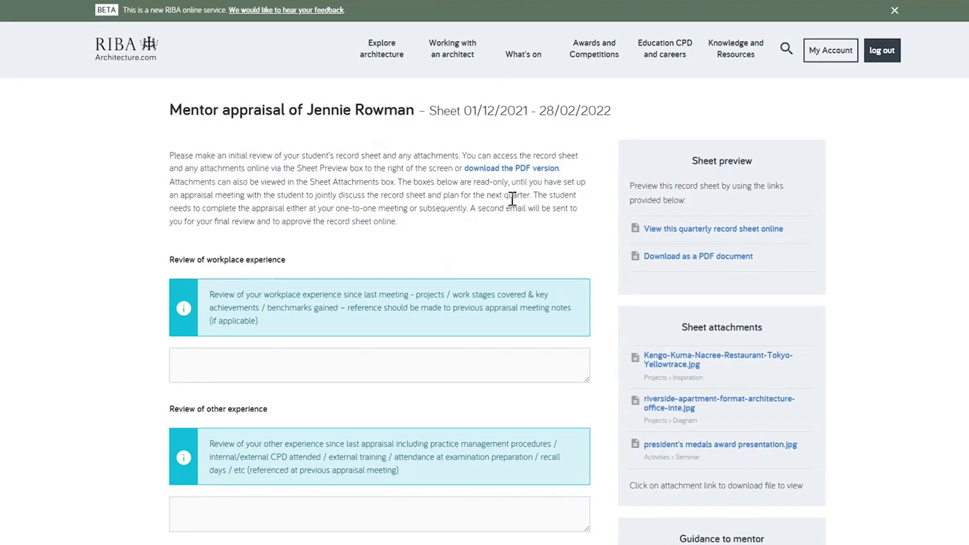
- View the student's quarterly record sheet preview online and scroll through it
click(713, 229)
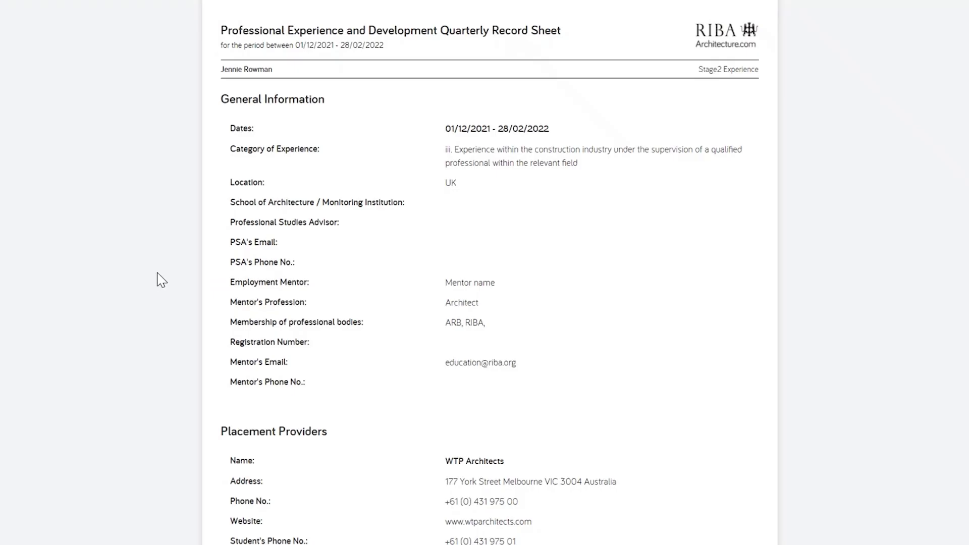
scroll(down, 3)
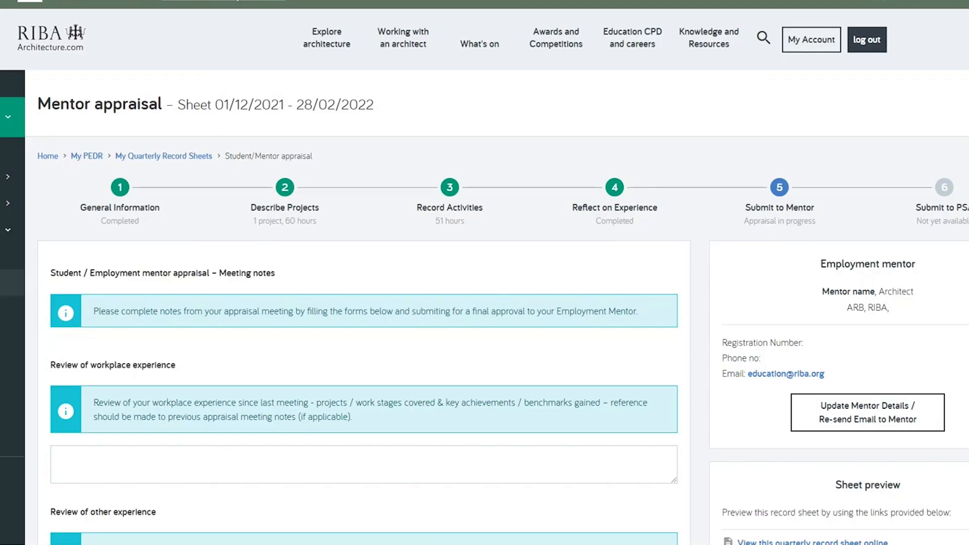
- Submit the filled-in appraisal meeting notes for mentor appraisal and confirm
scroll(down, 3)
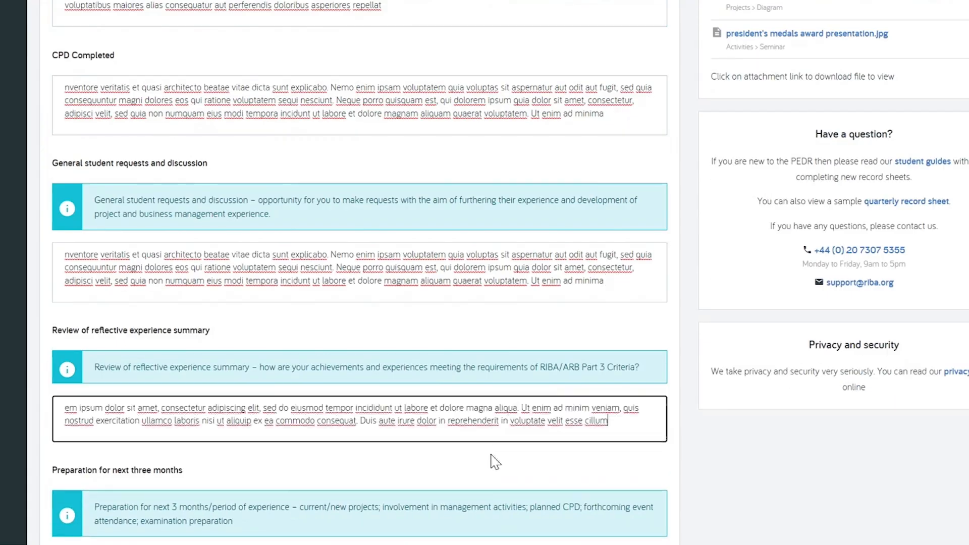
scroll(down, 3)
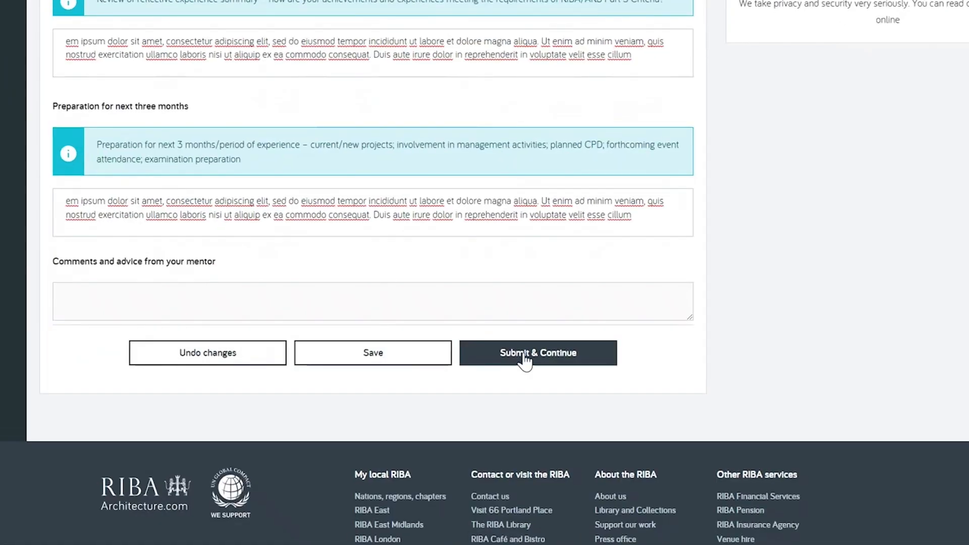
click(537, 352)
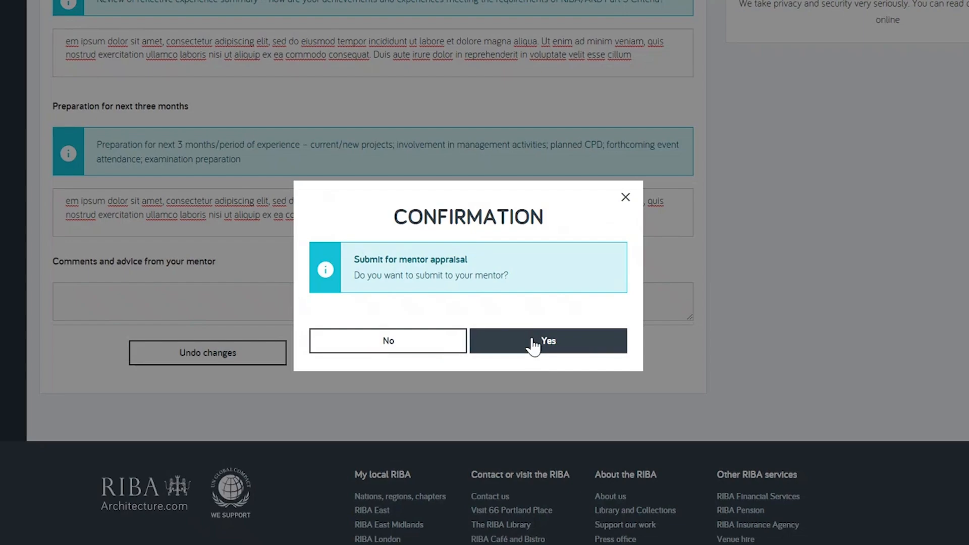
click(548, 341)
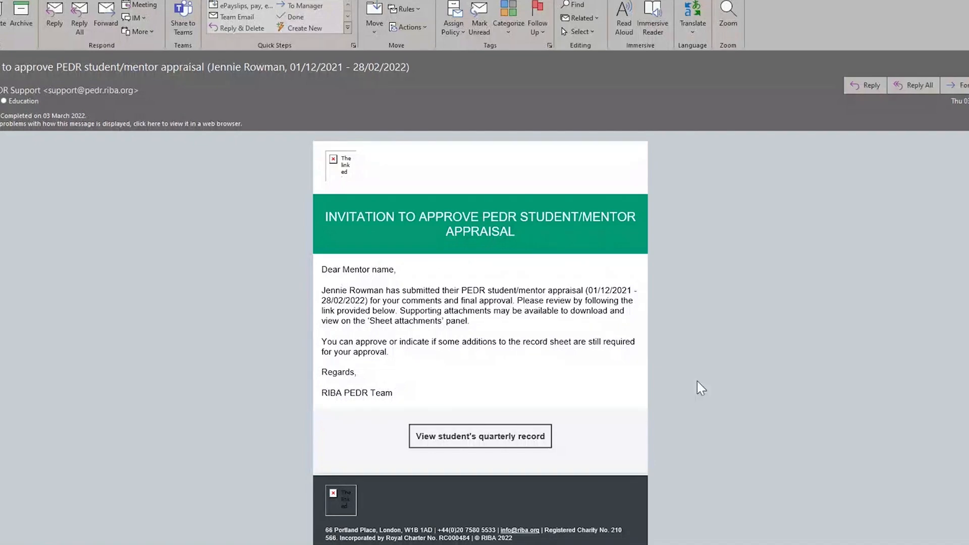
mouse_move(507, 420)
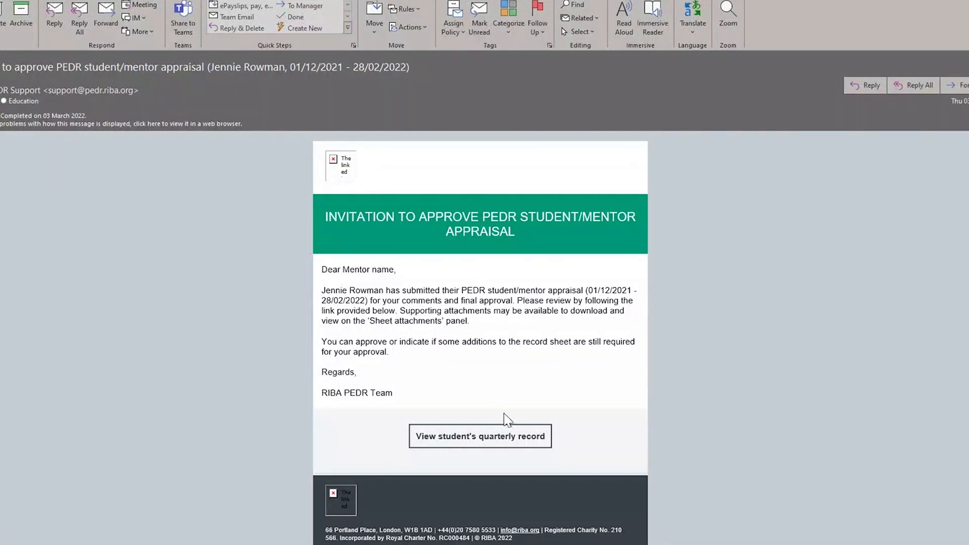
mouse_move(520, 445)
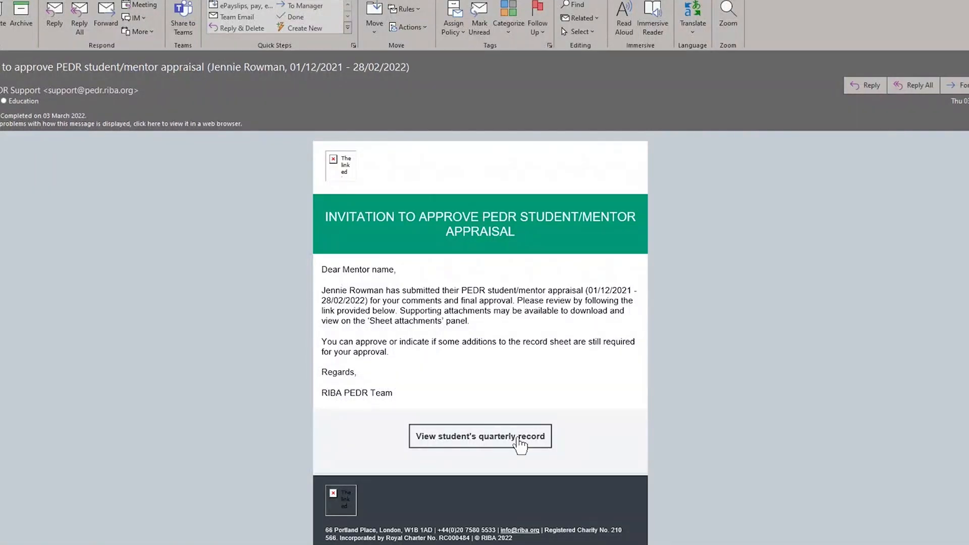
- Approve and submit the mentor appraisal, then review the student's record sheet
click(479, 436)
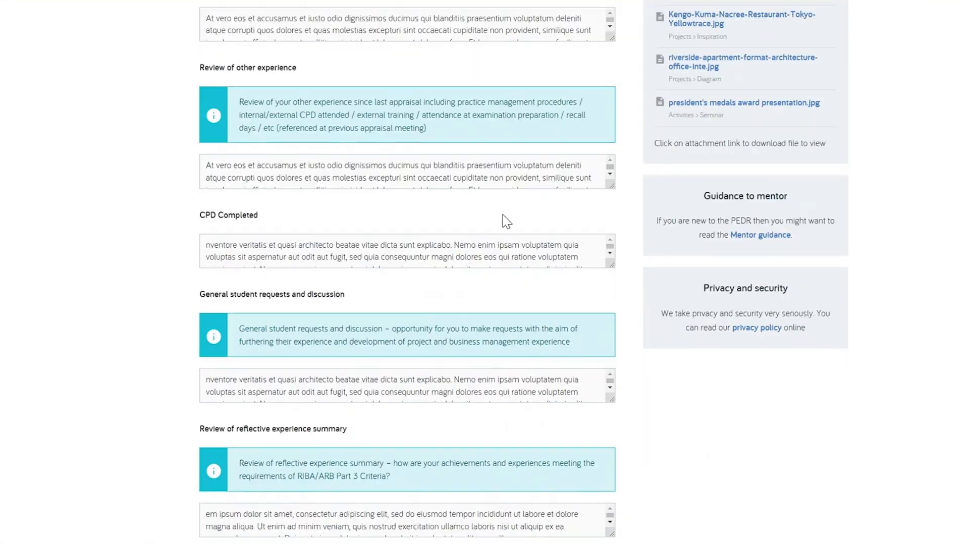
scroll(down, 3)
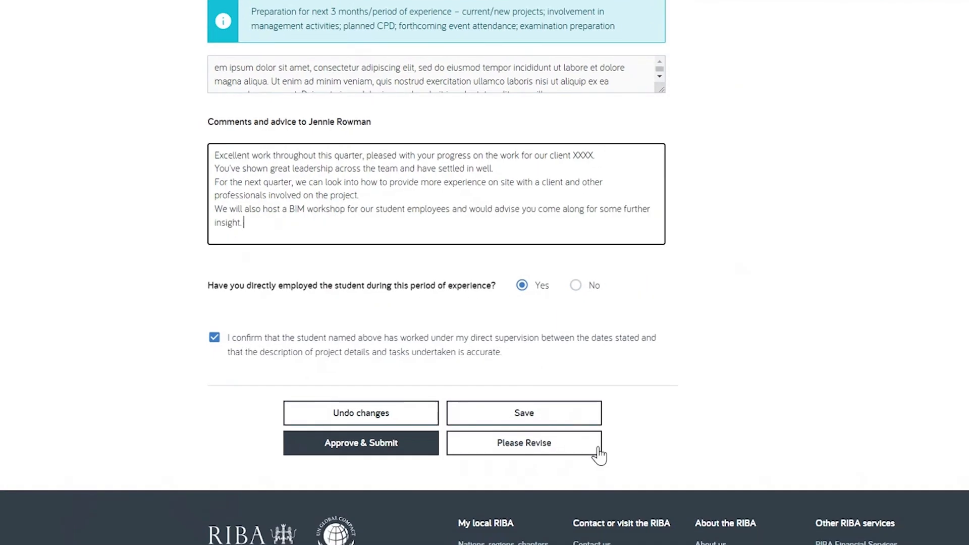
click(361, 443)
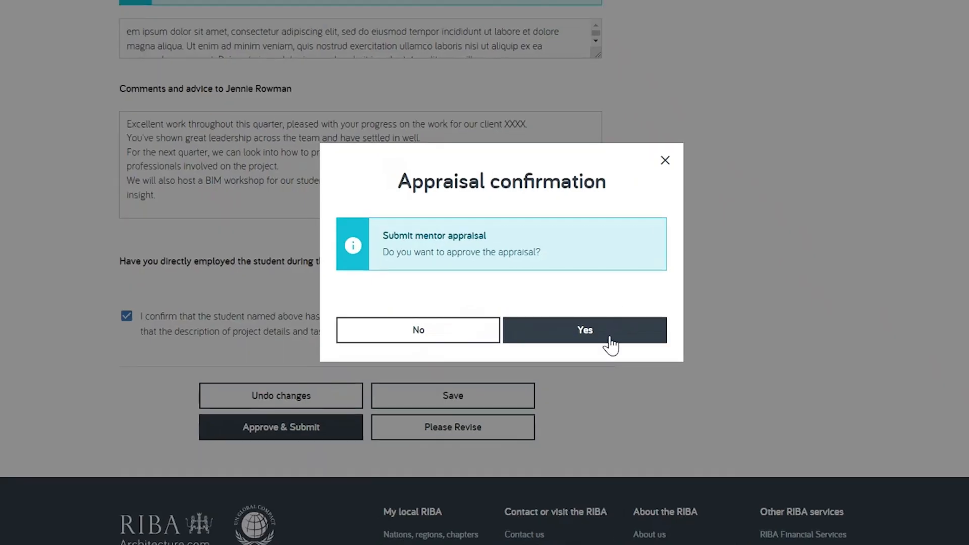
click(584, 330)
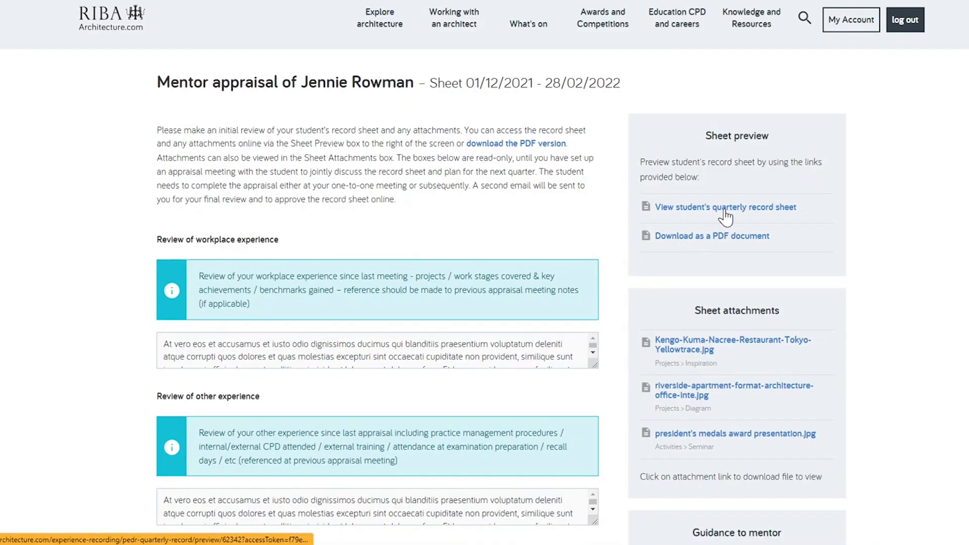
click(724, 206)
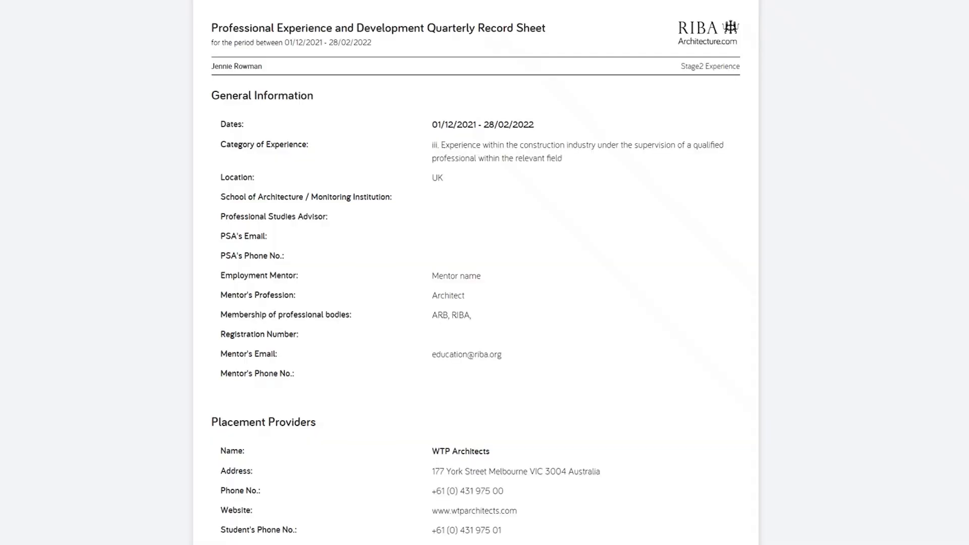
scroll(down, 3)
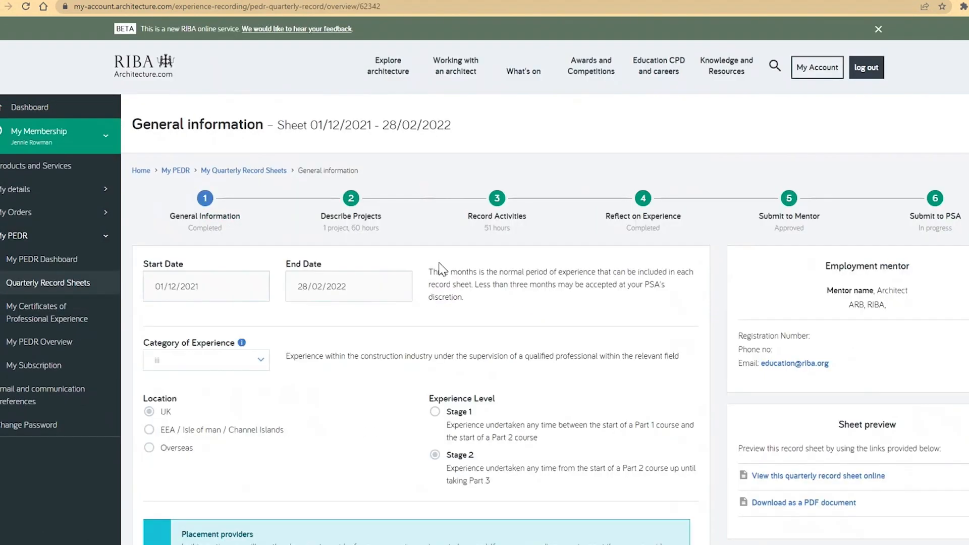
- Open the approved Submit to Mentor step to read the mentor's advice comments
click(935, 199)
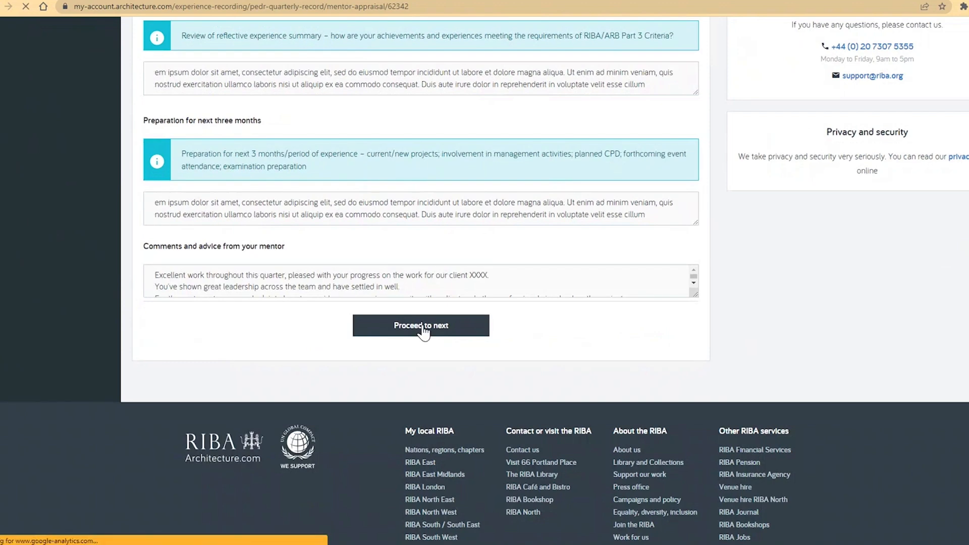
- Add and save a new Professional Studies Advisor, comment 'Hi PSA, please', and submit to the PSA
click(420, 325)
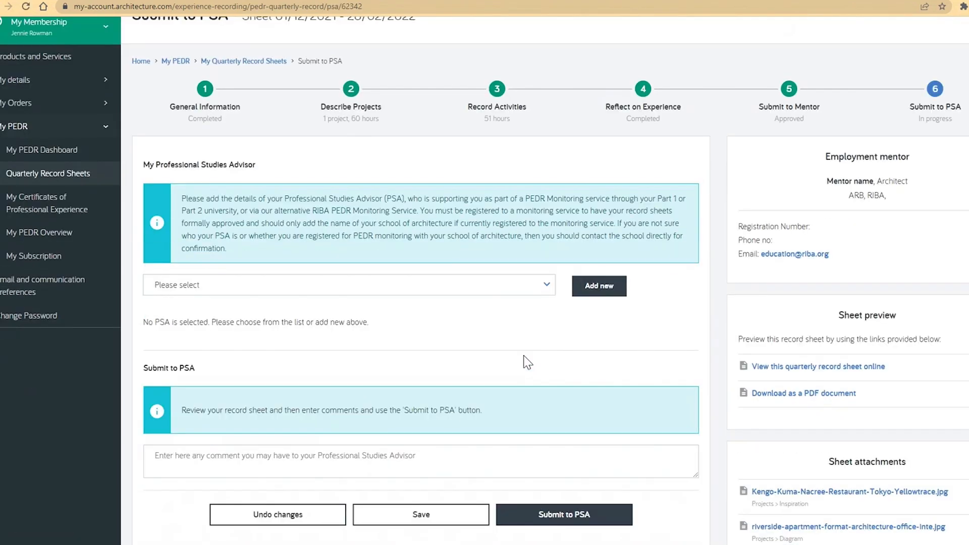
scroll(down, 3)
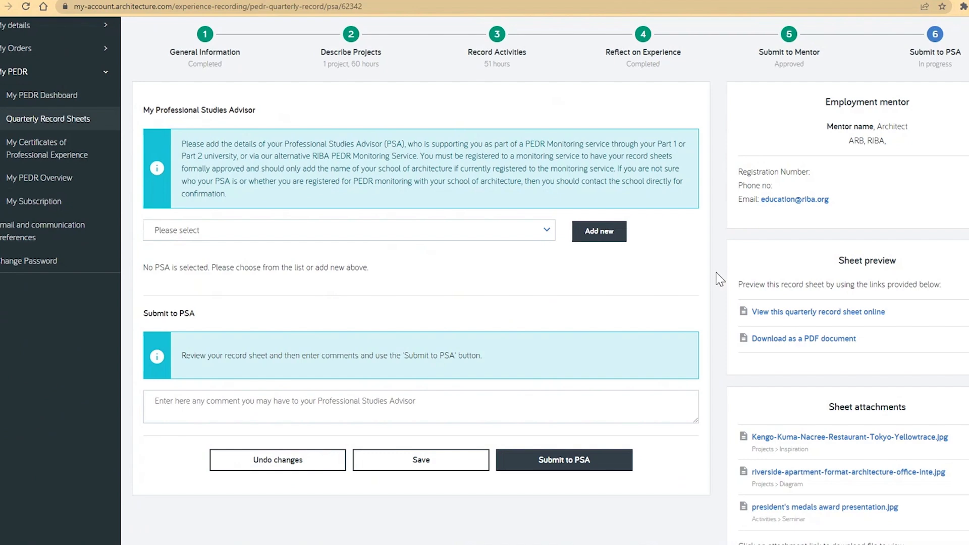
click(597, 231)
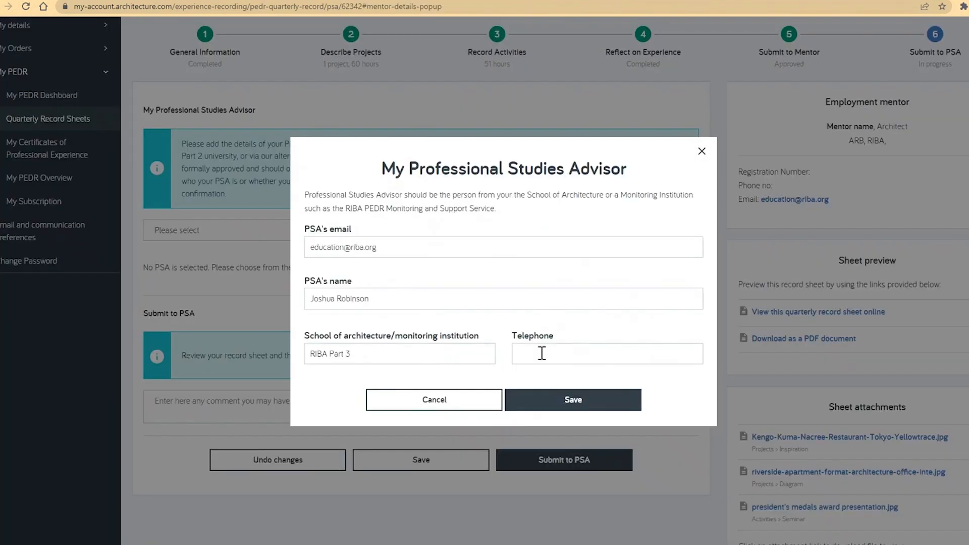
click(573, 399)
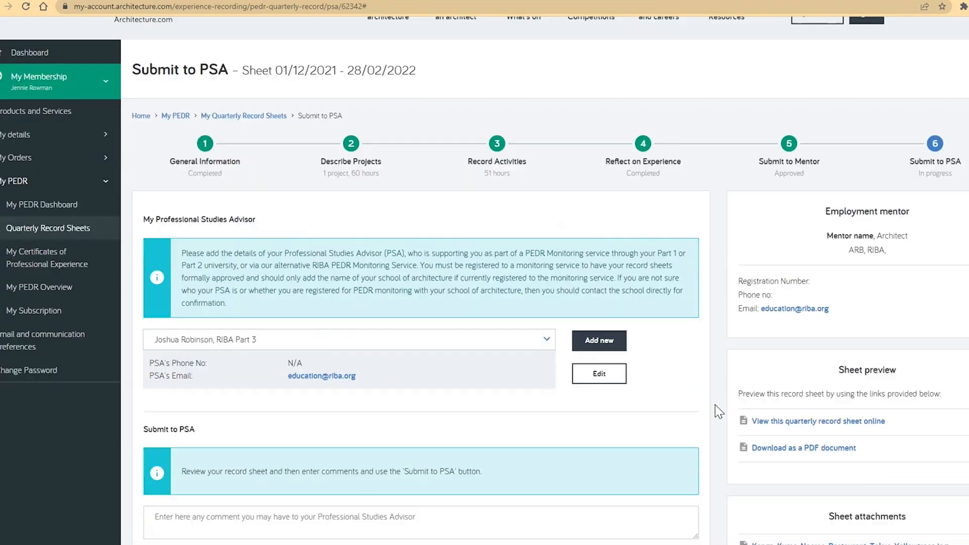
text(Hi PSA, please)
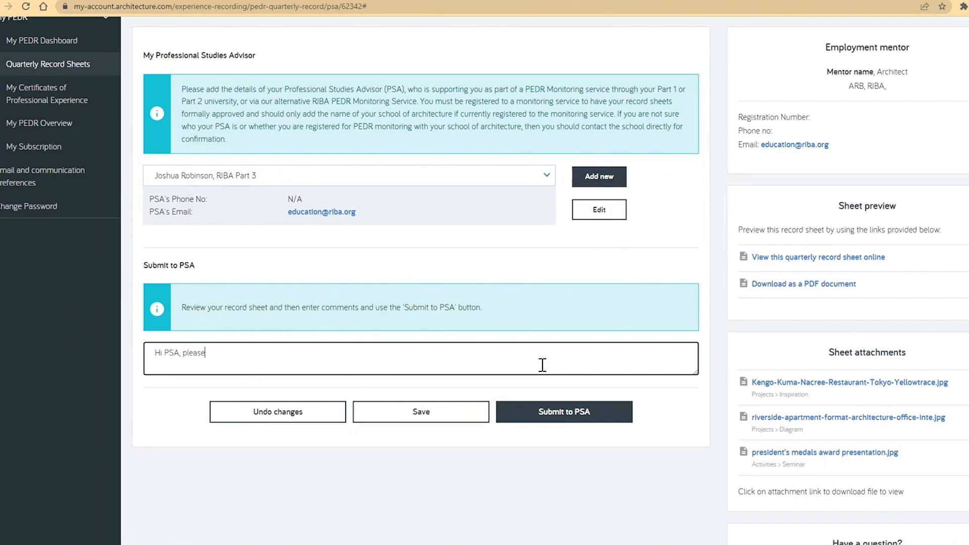
click(564, 412)
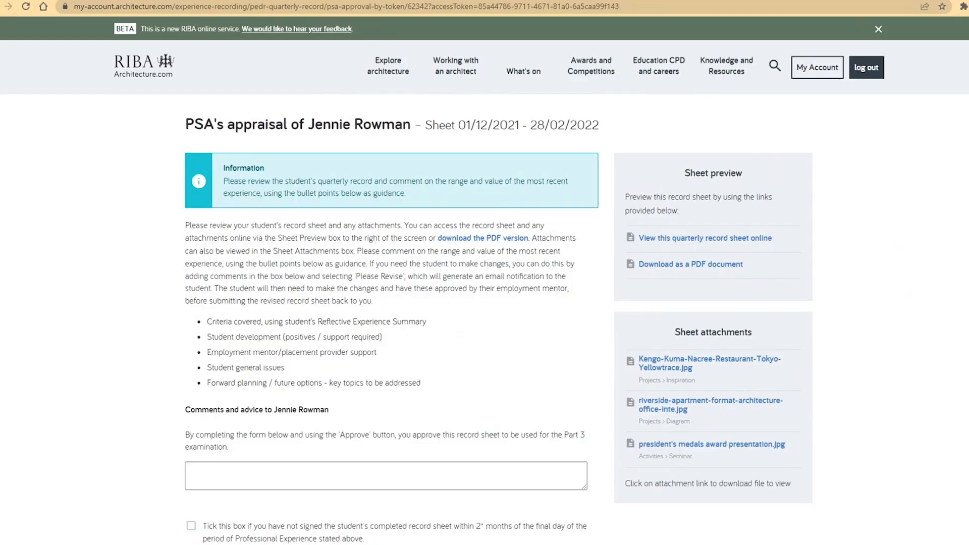
mouse_move(100, 292)
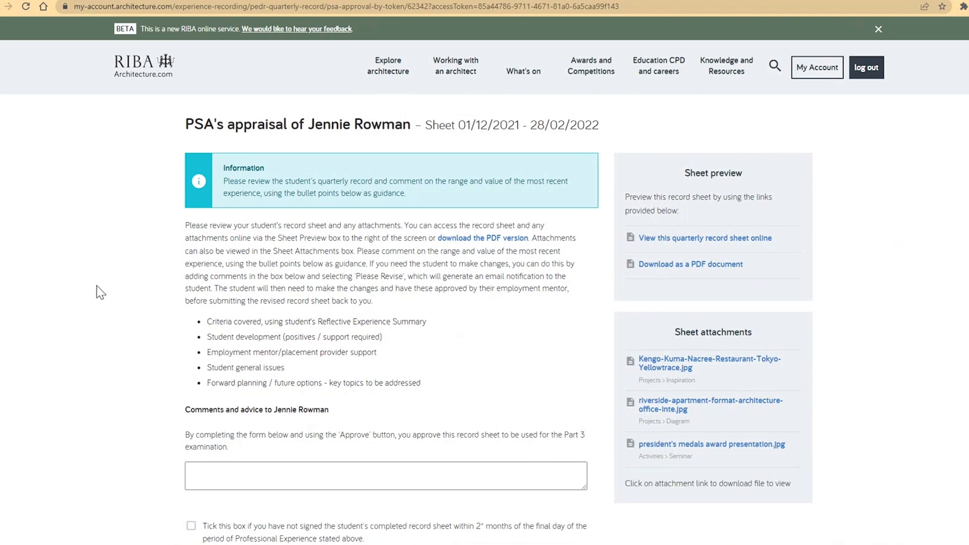
- As PSA, approve the 01/12/2021–28/02/2022 record sheet with comments and confirm the approval
scroll(down, 3)
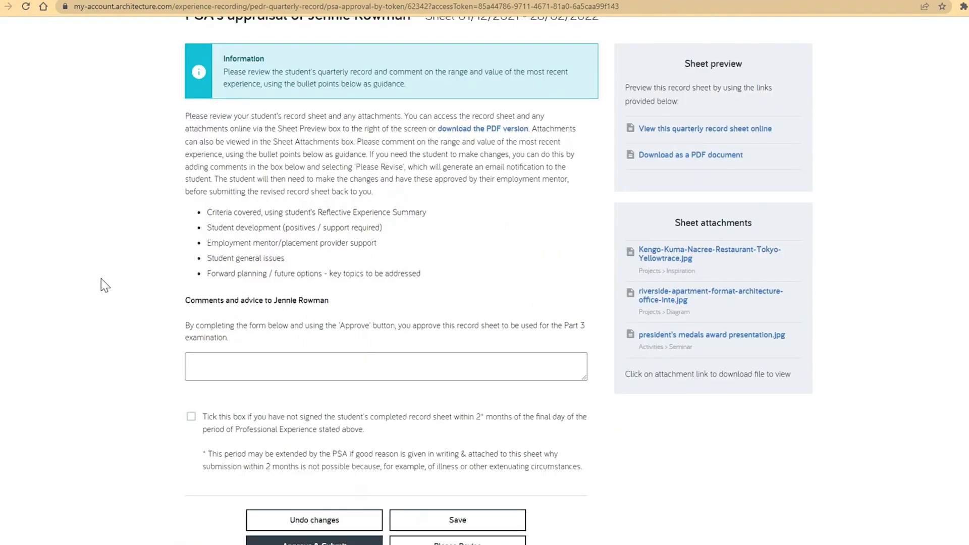
scroll(down, 3)
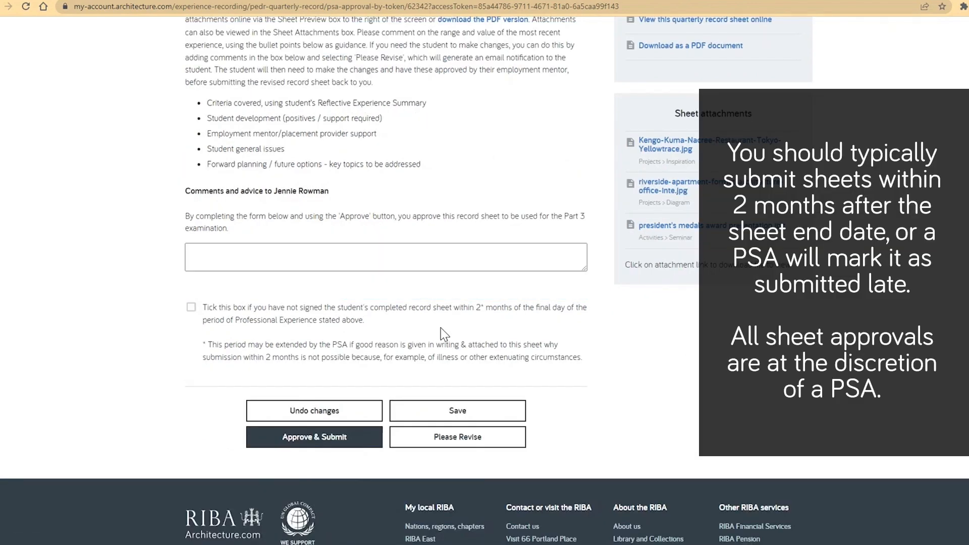
mouse_move(348, 437)
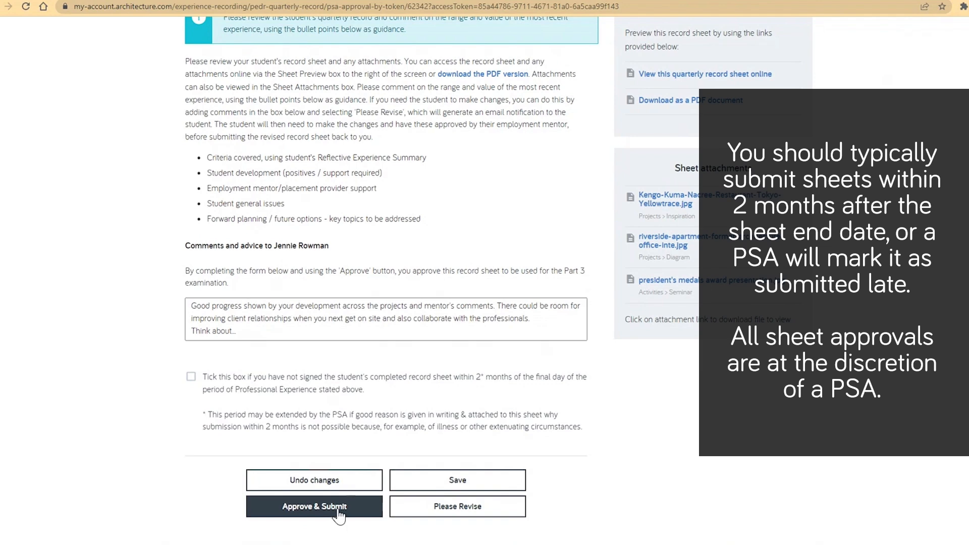
click(314, 506)
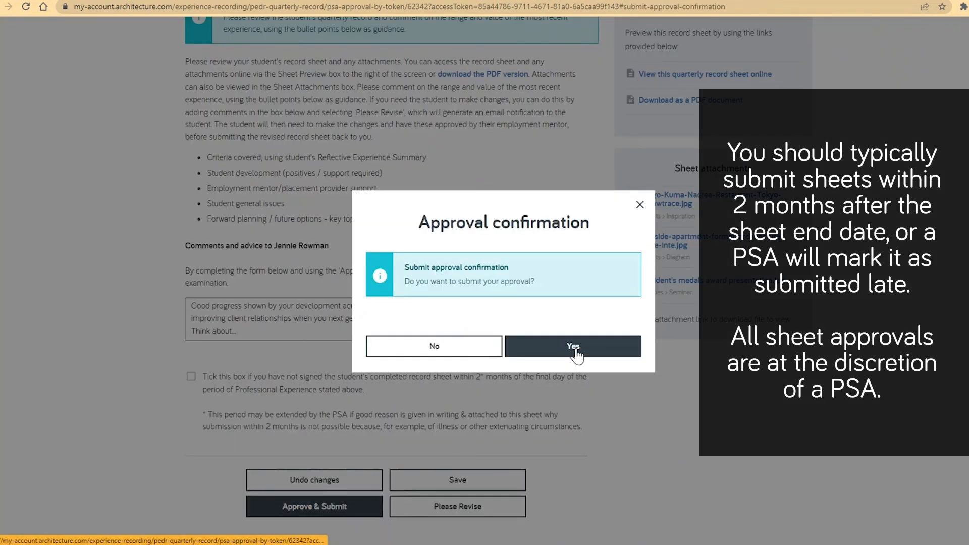
click(572, 346)
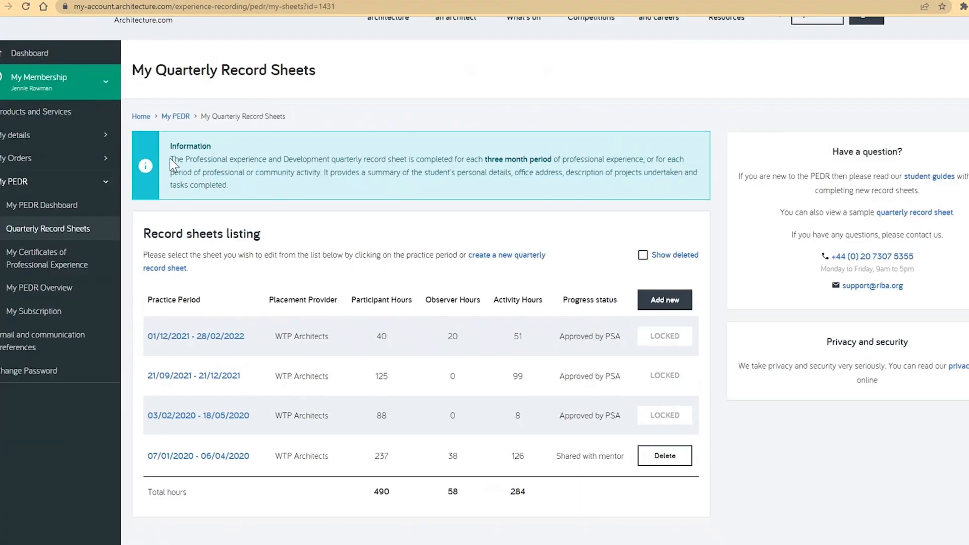
mouse_move(620, 353)
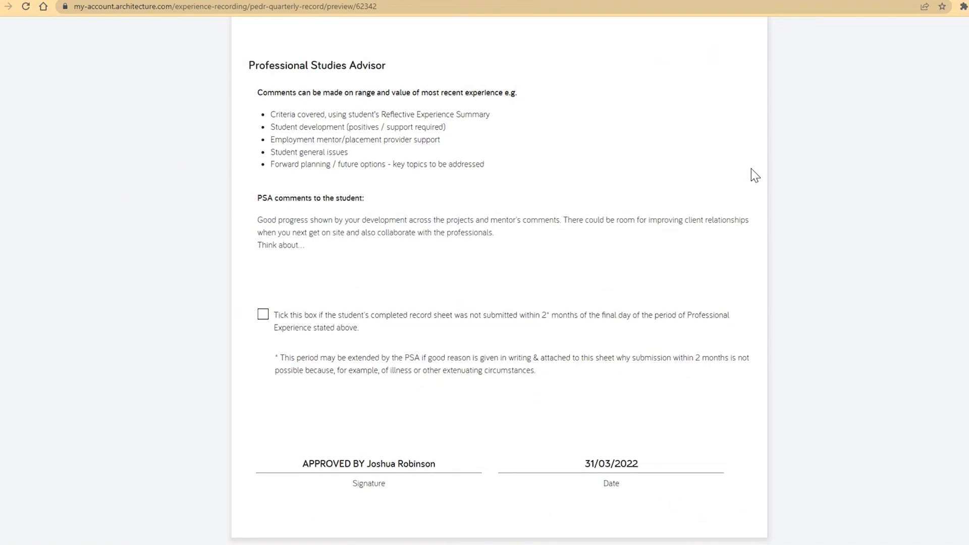
mouse_move(707, 444)
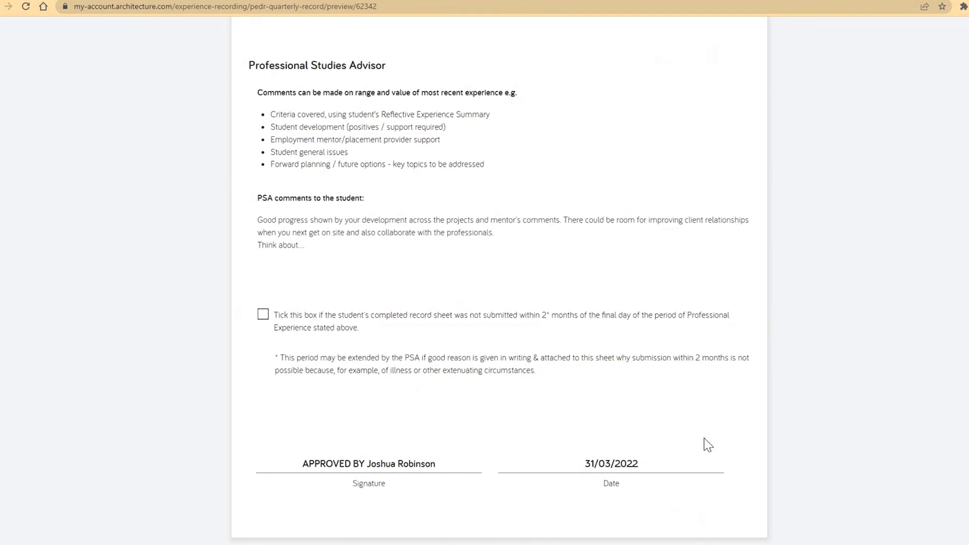
mouse_move(749, 80)
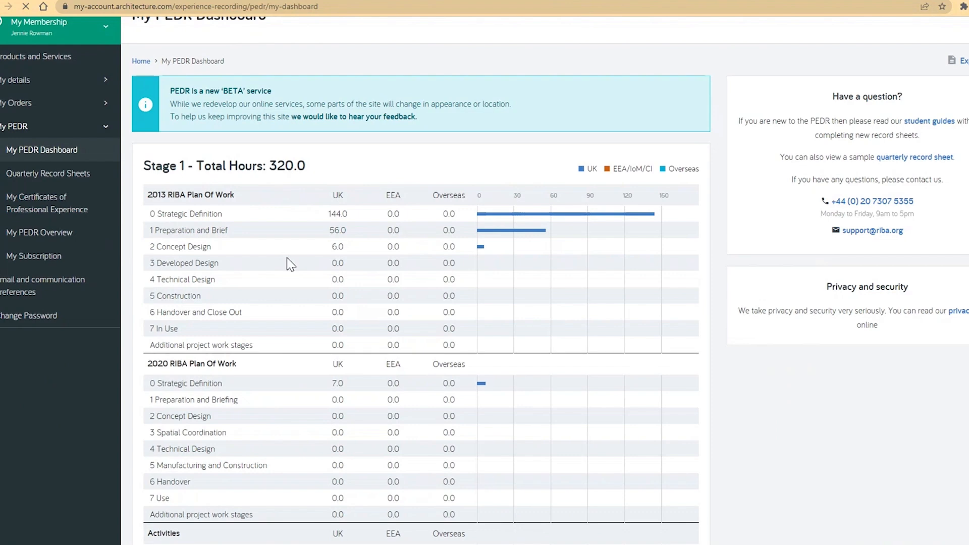
- Review the Stage 1 (320) and Stage 2 (111) hour totals and scroll the overview PDF
scroll(down, 3)
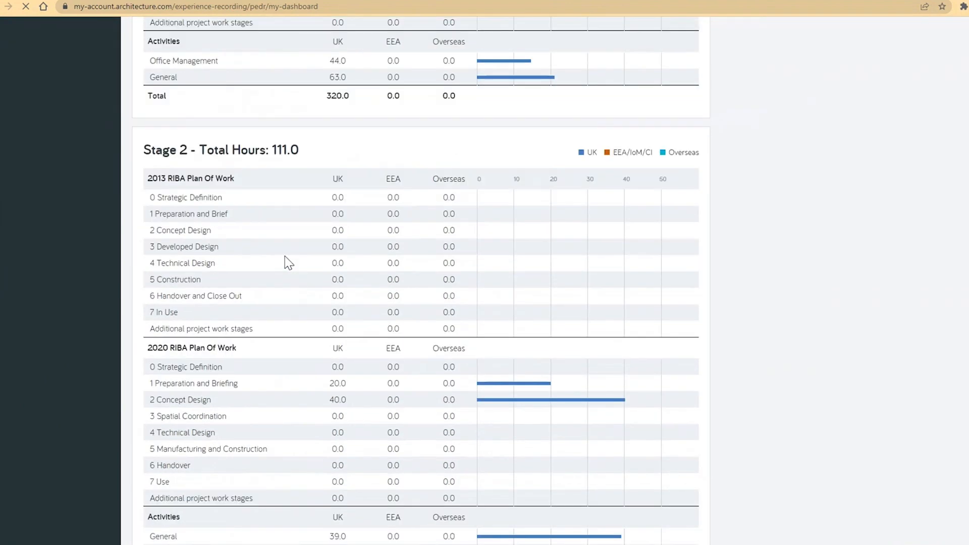
scroll(down, 3)
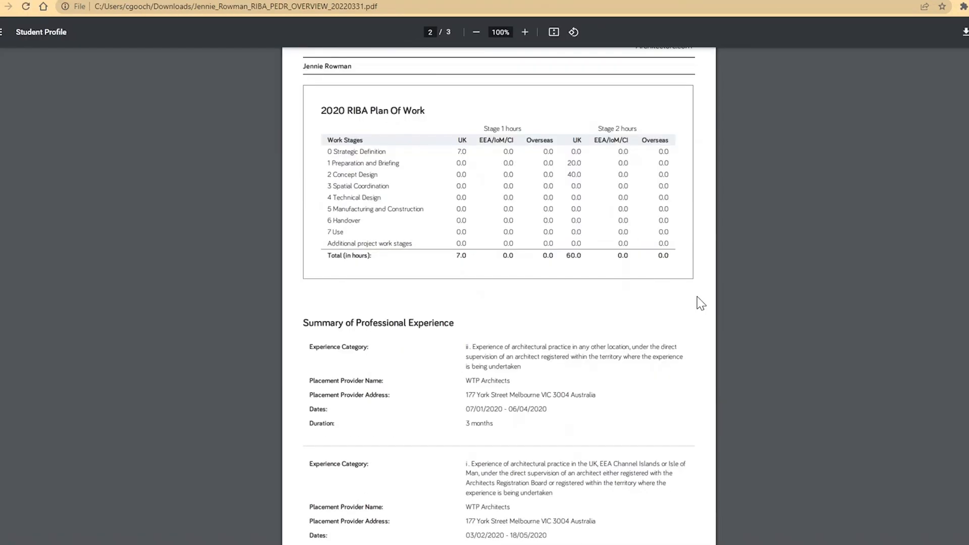
scroll(down, 3)
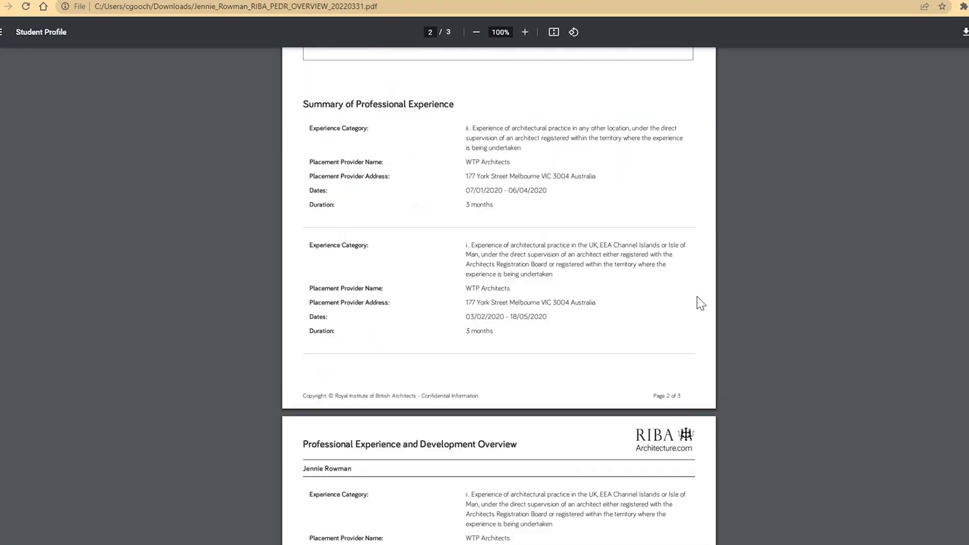
scroll(down, 3)
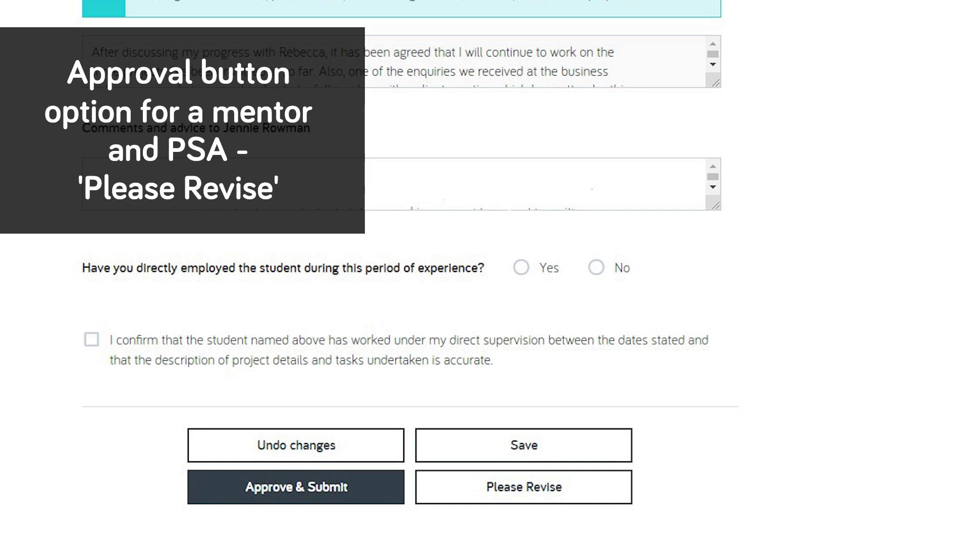
- Return the record sheet to the student for revision with a message suggesting additions
click(522, 487)
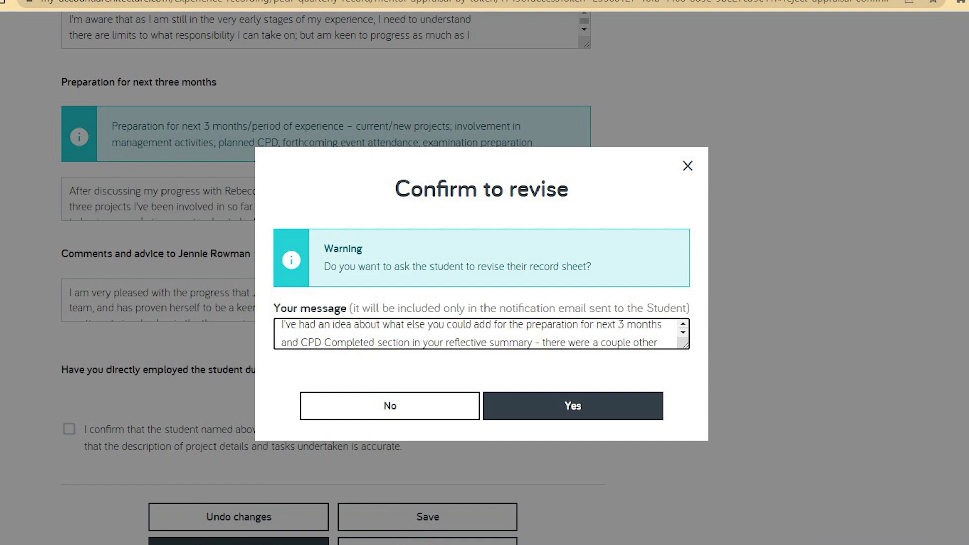
click(571, 406)
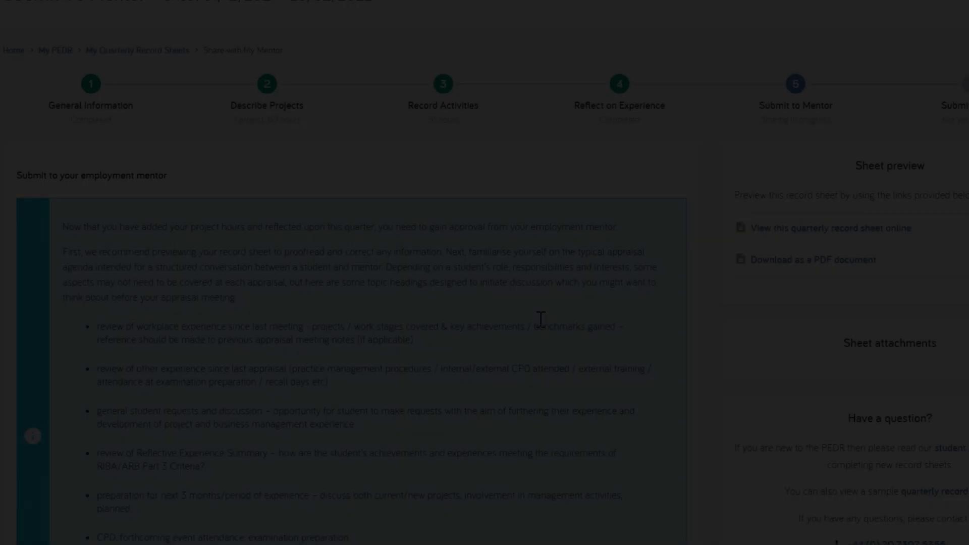
- Resubmit the revised record sheet to the employment mentor, reaching the final confirmation
click(584, 449)
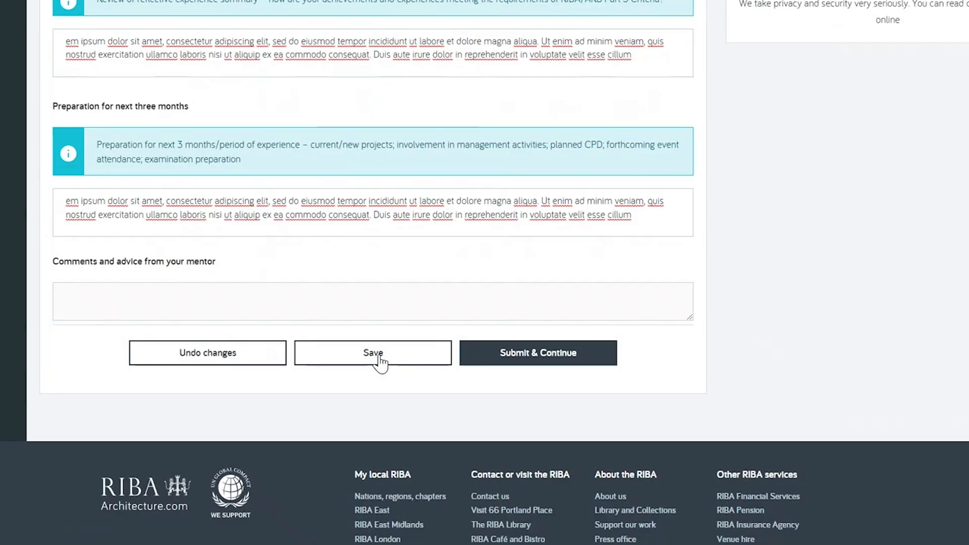
click(537, 352)
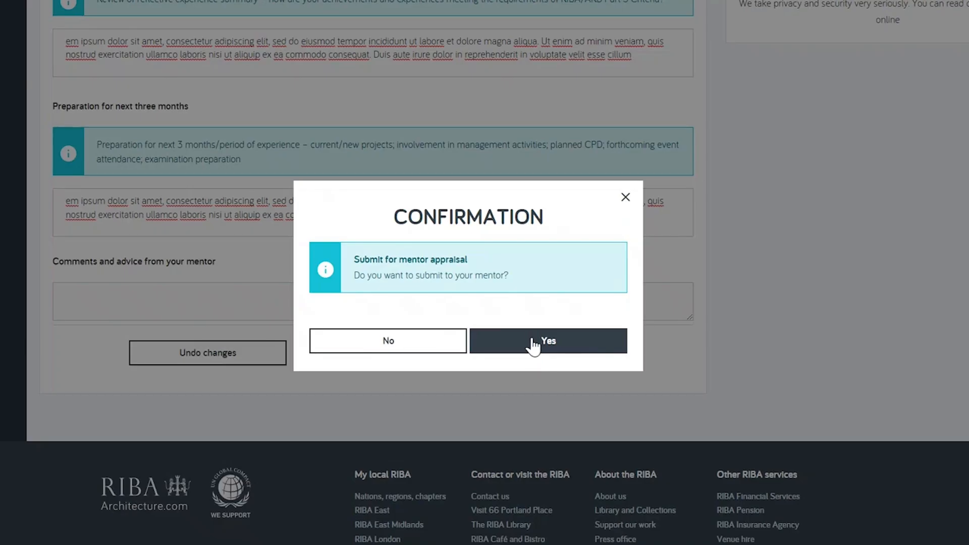